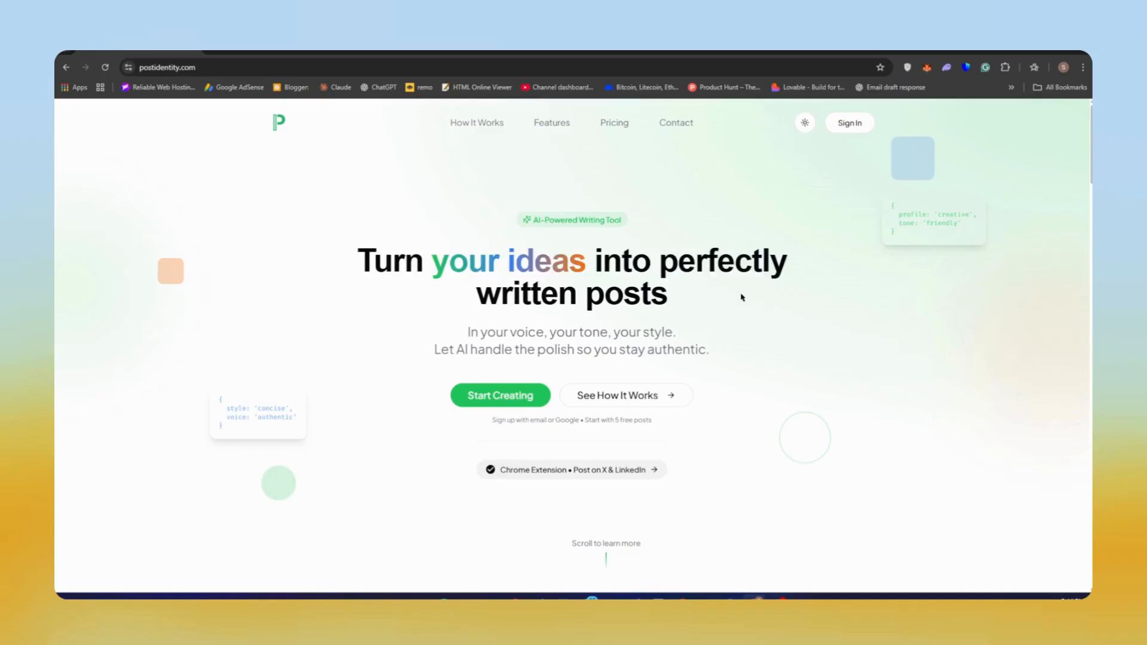
Scroll the landing page through How It Works to the Unique Voice Identities feature cards
{"action": "scroll", "scroll_direction": "down", "scroll_amount": 3}
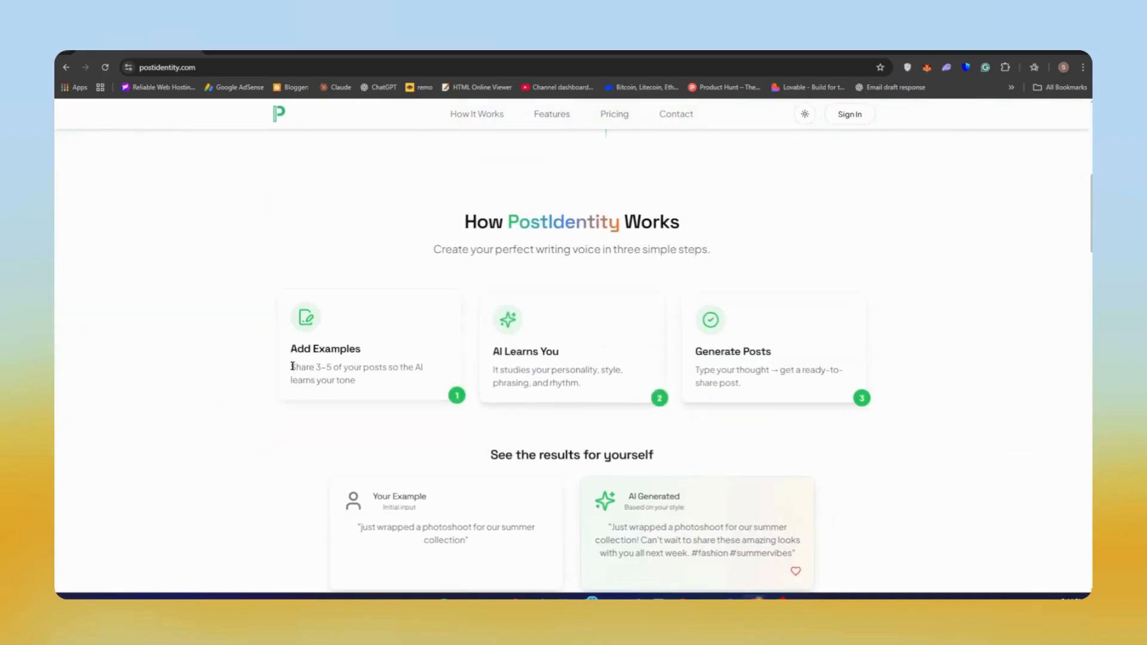
{"action": "left_click_drag", "start_coordinate": [290, 366], "coordinate": [378, 366]}
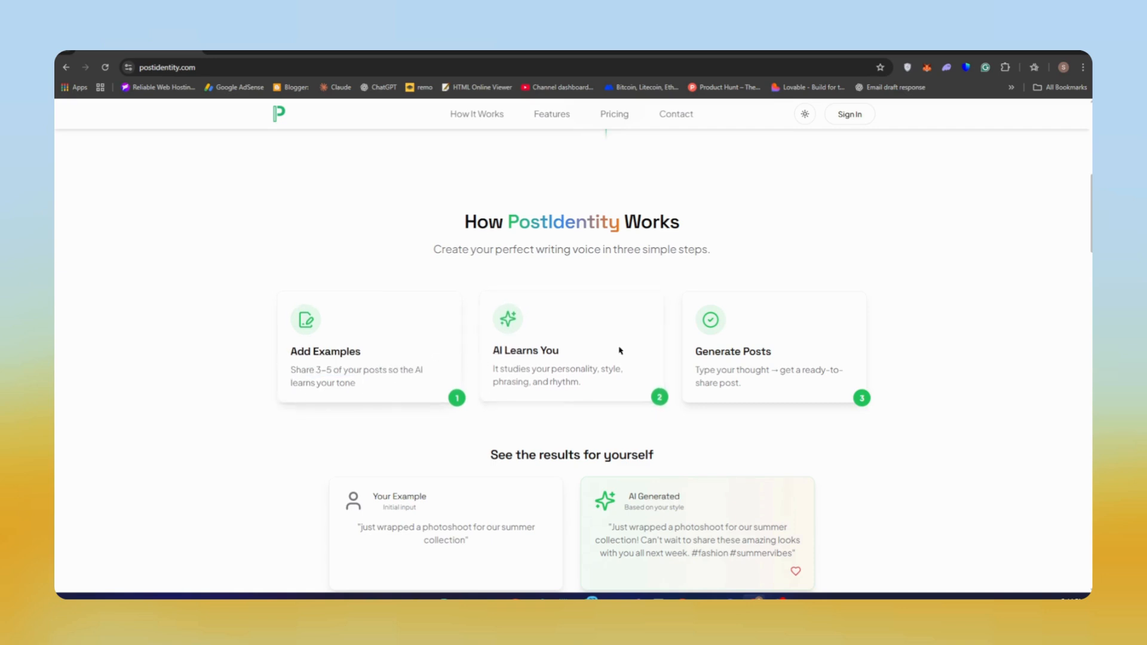
{"action": "scroll", "scroll_direction": "down", "scroll_amount": 3}
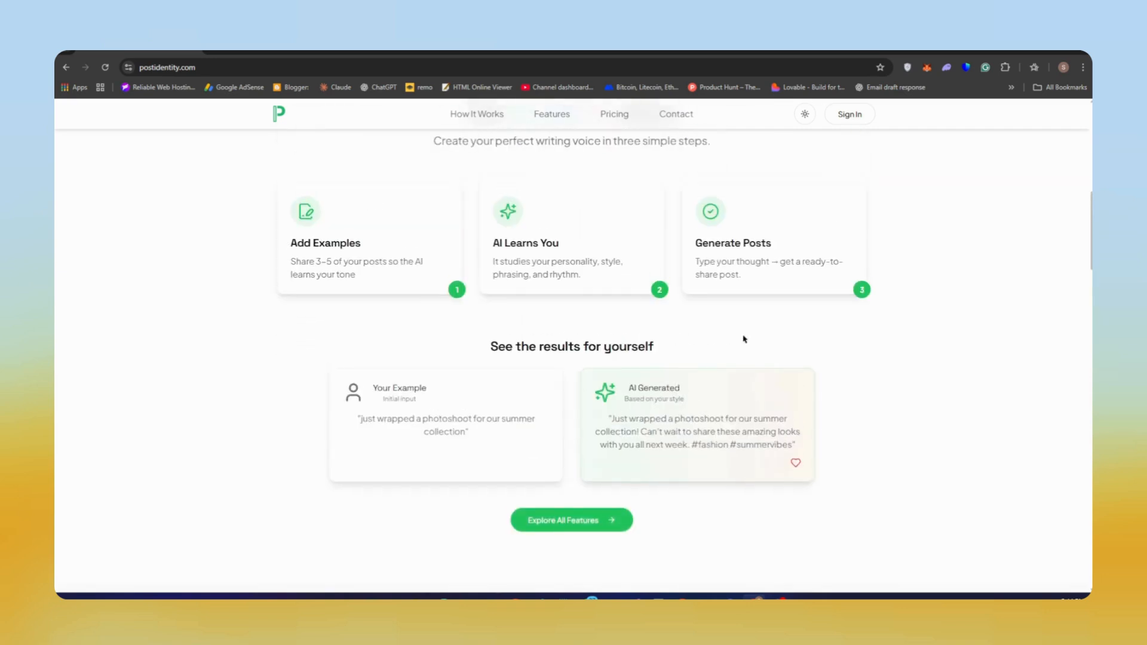
{"action": "left_click_drag", "start_coordinate": [359, 416], "coordinate": [484, 416]}
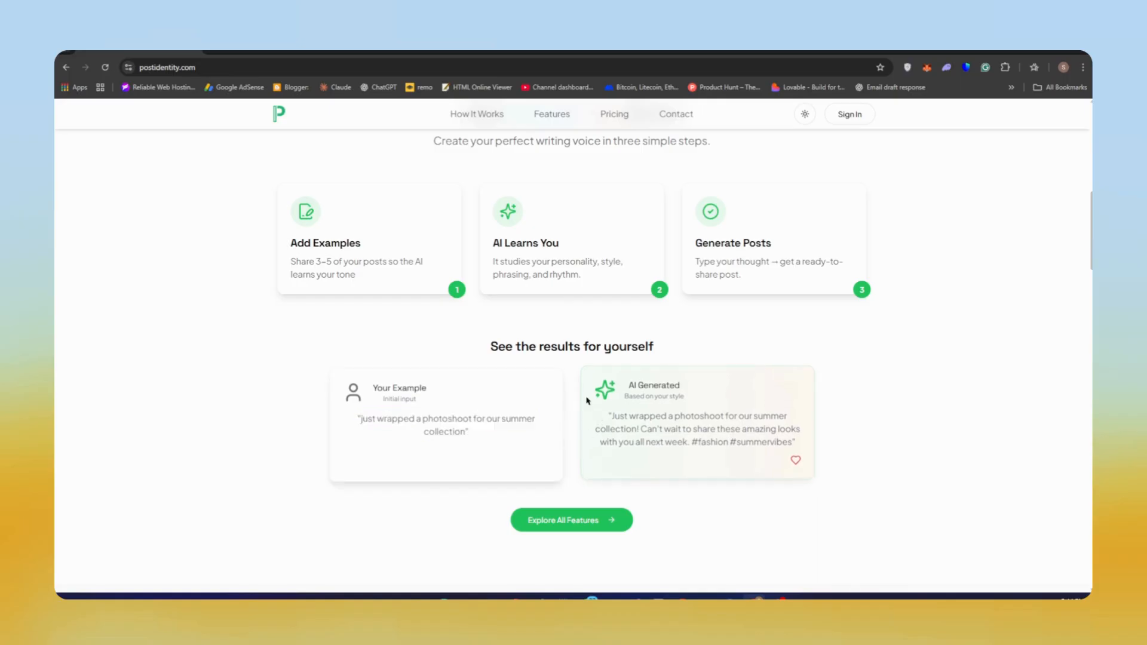
{"action": "scroll", "scroll_direction": "down", "scroll_amount": 3}
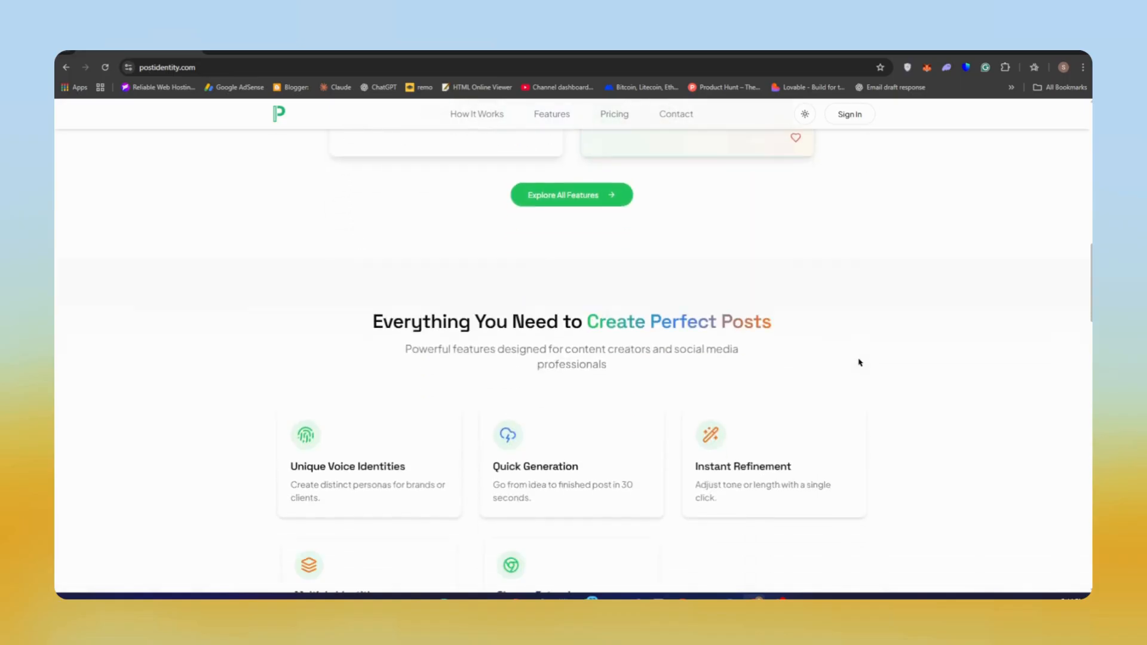
{"action": "scroll", "scroll_direction": "down", "scroll_amount": 3}
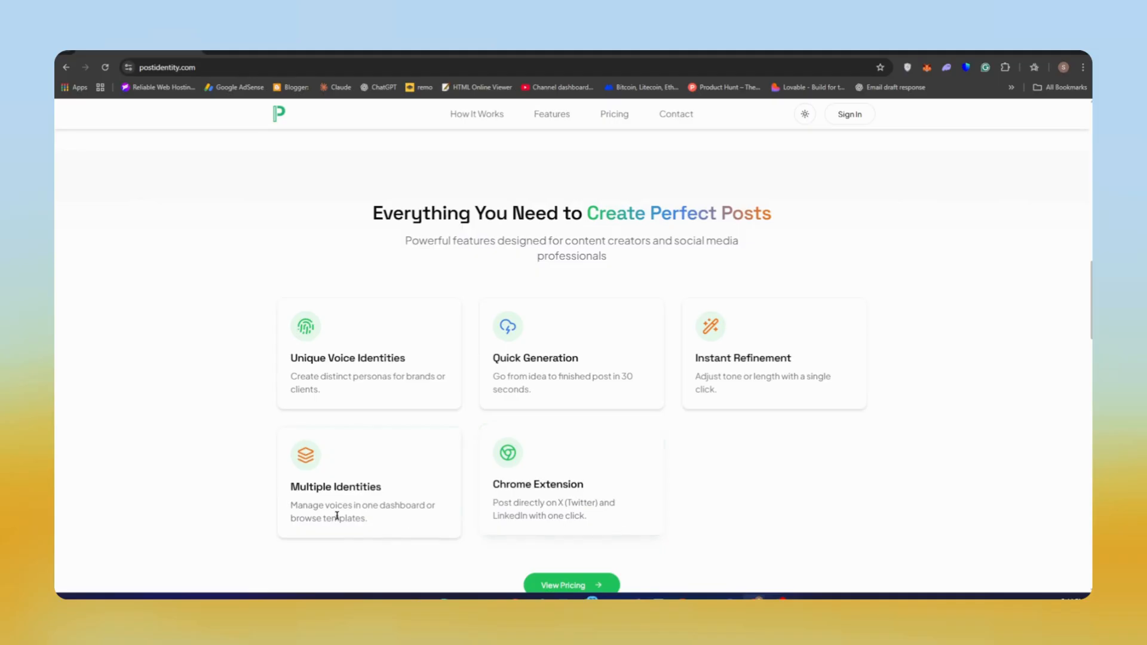
{"action": "double_click", "coordinate": [347, 358]}
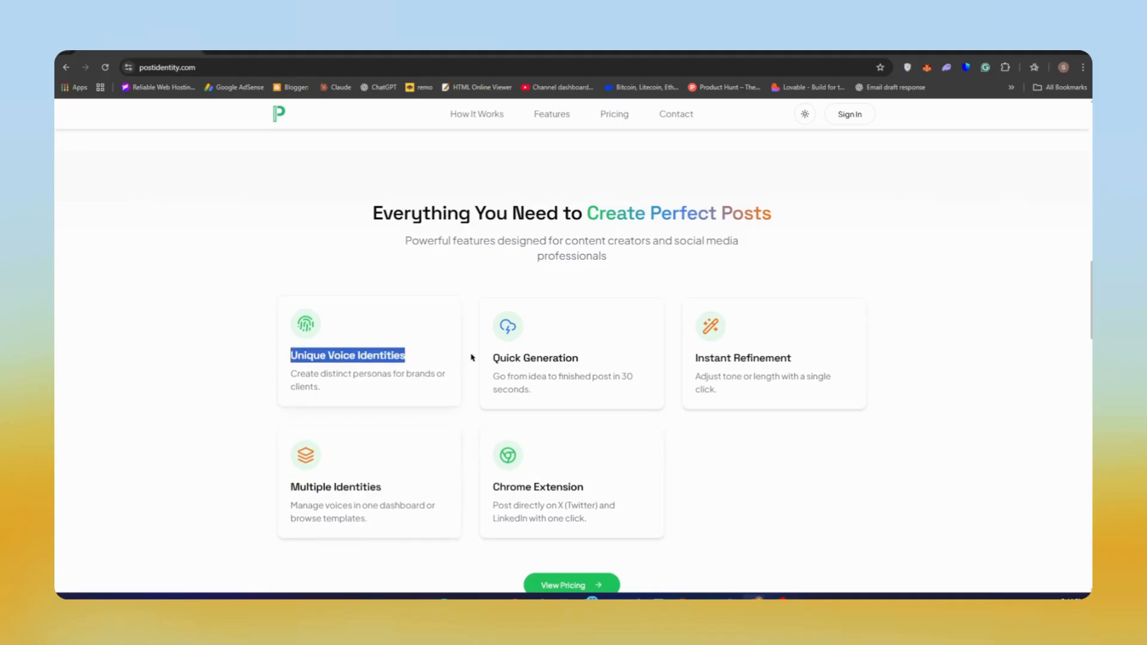
{"action": "scroll", "scroll_direction": "down", "scroll_amount": 3}
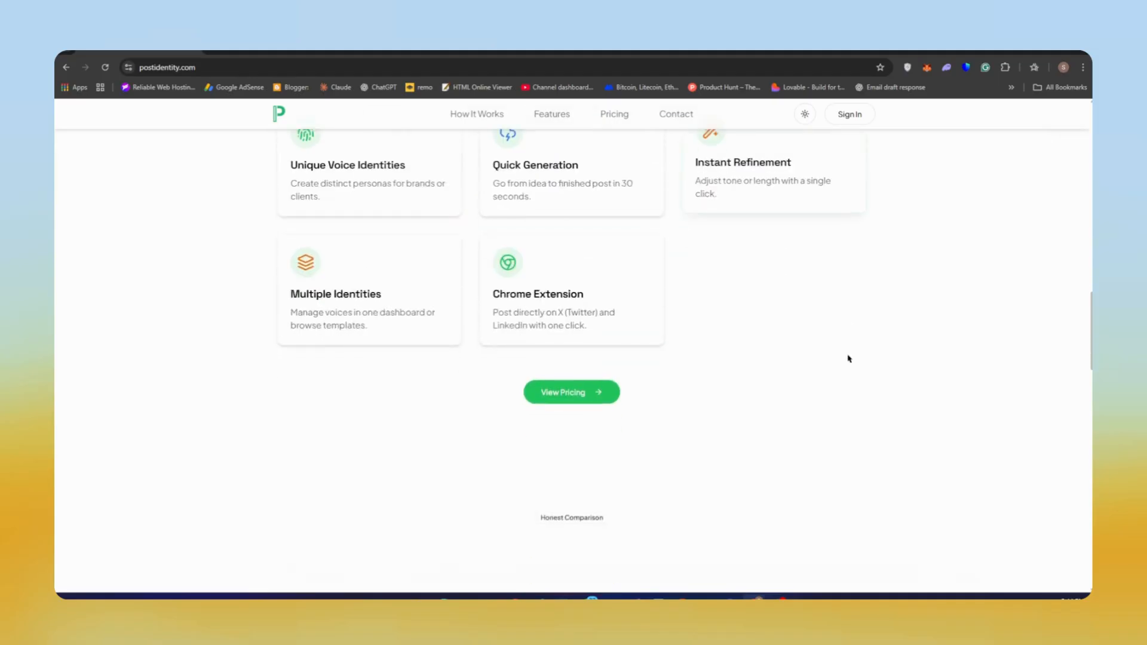
{"action": "scroll", "scroll_direction": "down", "scroll_amount": 3}
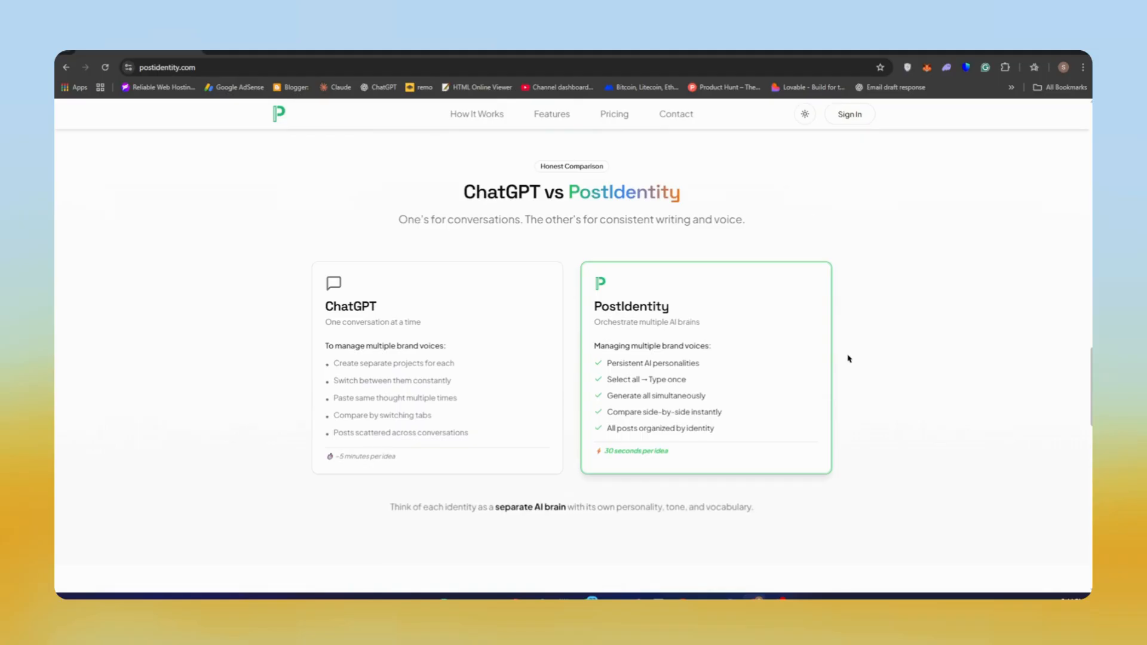
{"action": "mouse_move", "coordinate": [522, 339]}
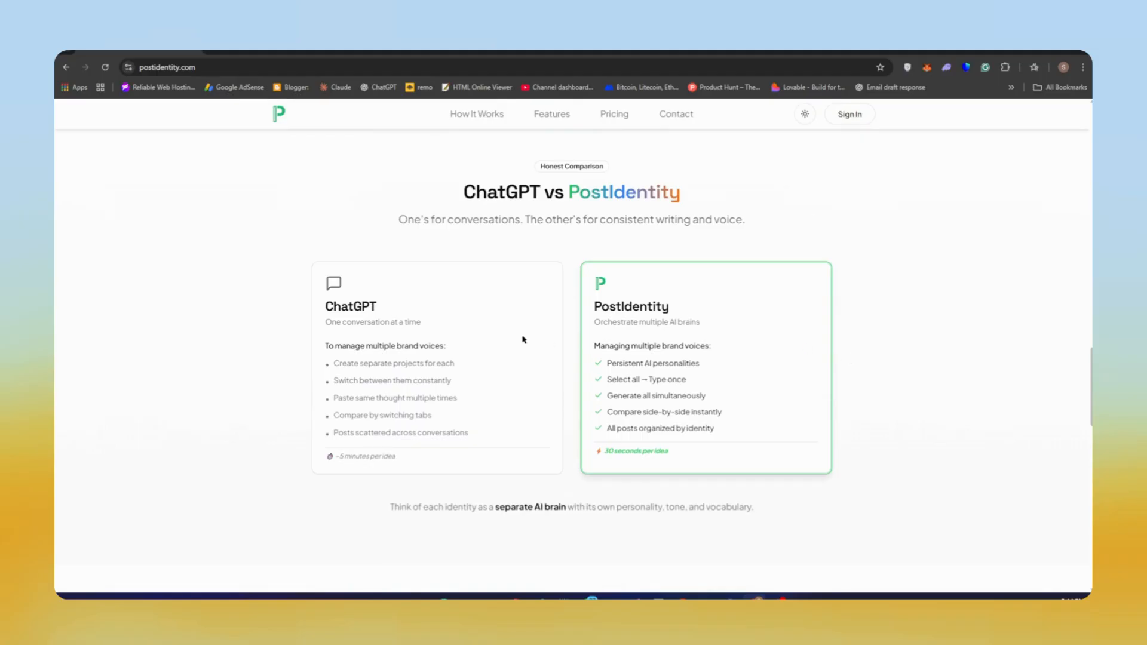
Scroll past the ChatGPT comparison and Pricing to the Get in Touch contact details and footer
{"action": "left_click_drag", "start_coordinate": [325, 346], "coordinate": [453, 363]}
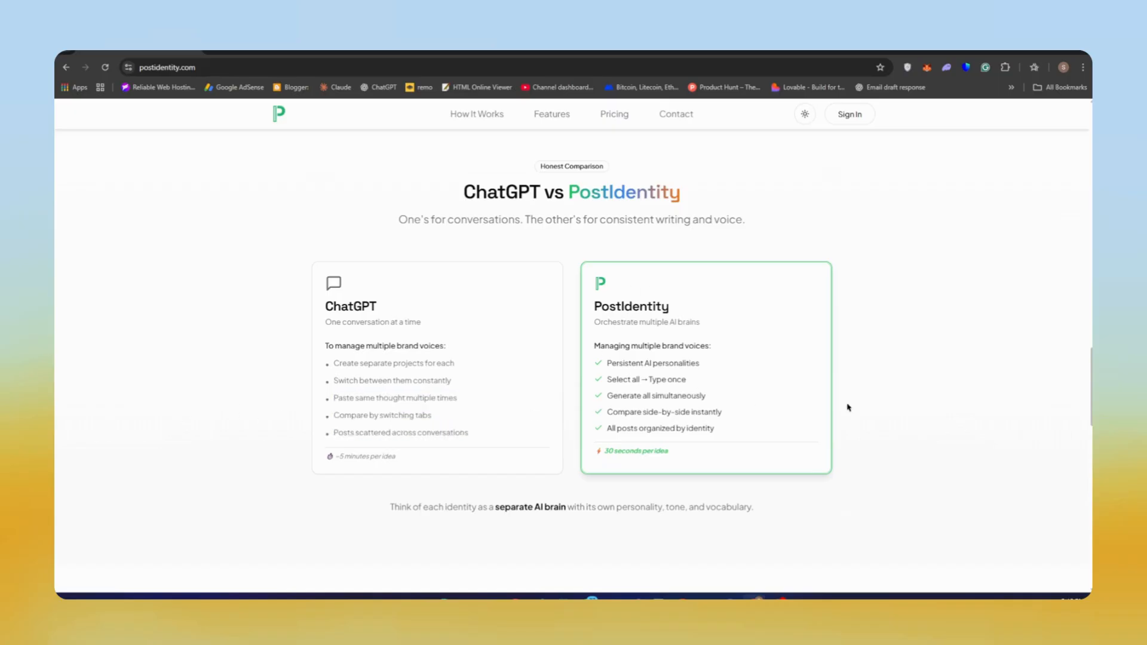
{"action": "mouse_move", "coordinate": [625, 274]}
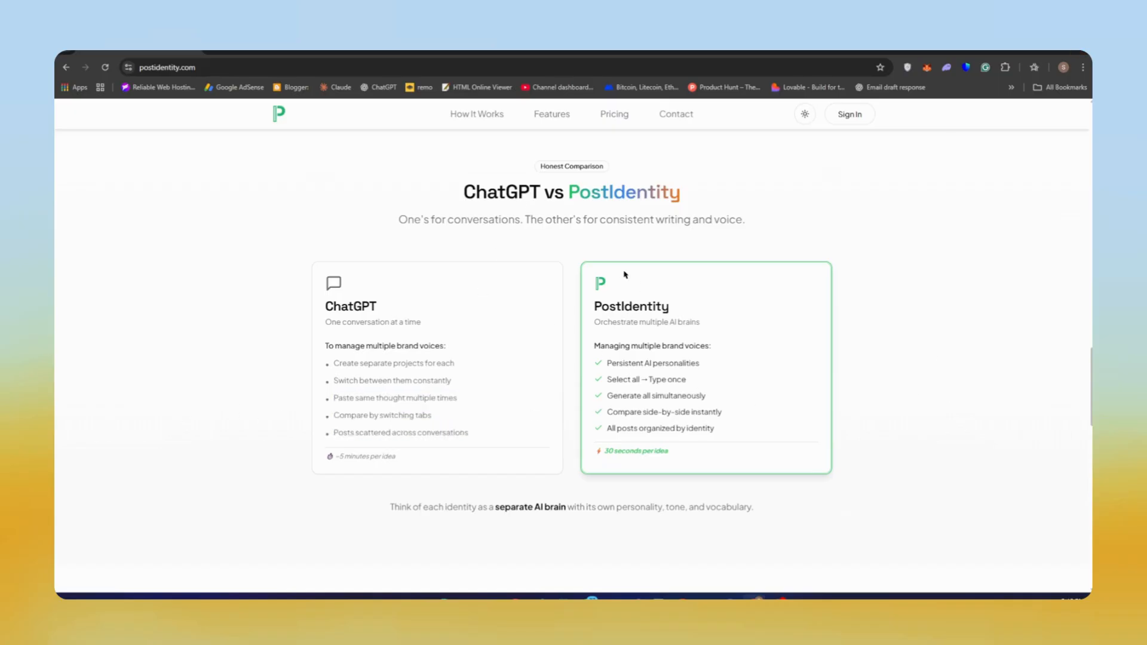
{"action": "scroll", "scroll_direction": "down", "scroll_amount": 3}
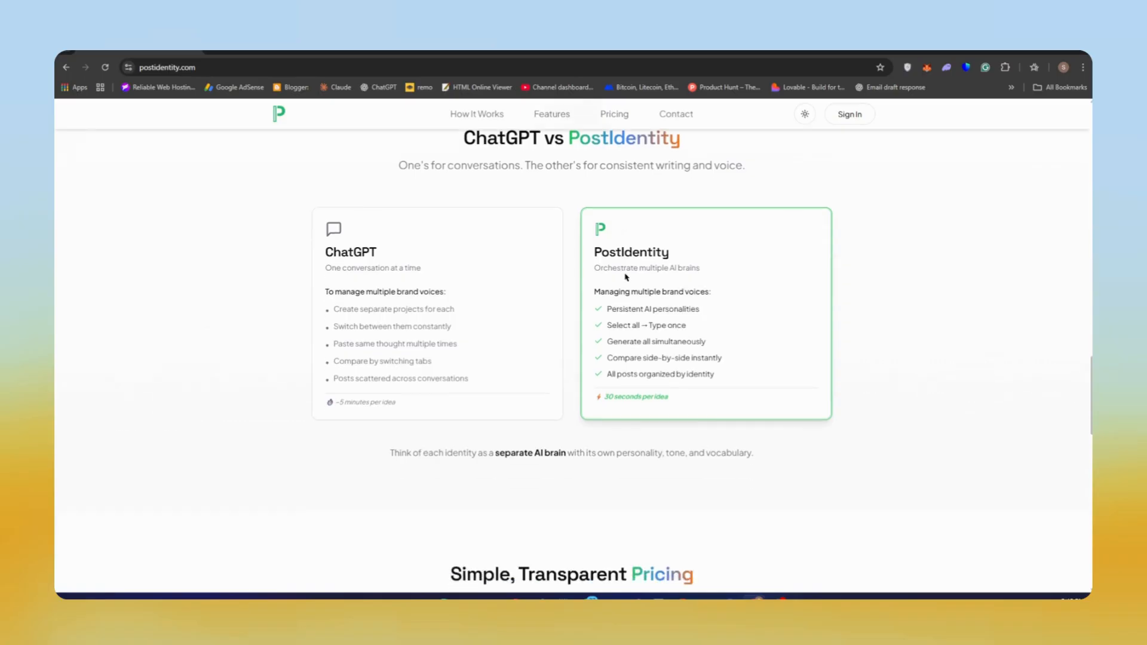
{"action": "scroll", "scroll_direction": "down", "scroll_amount": 3}
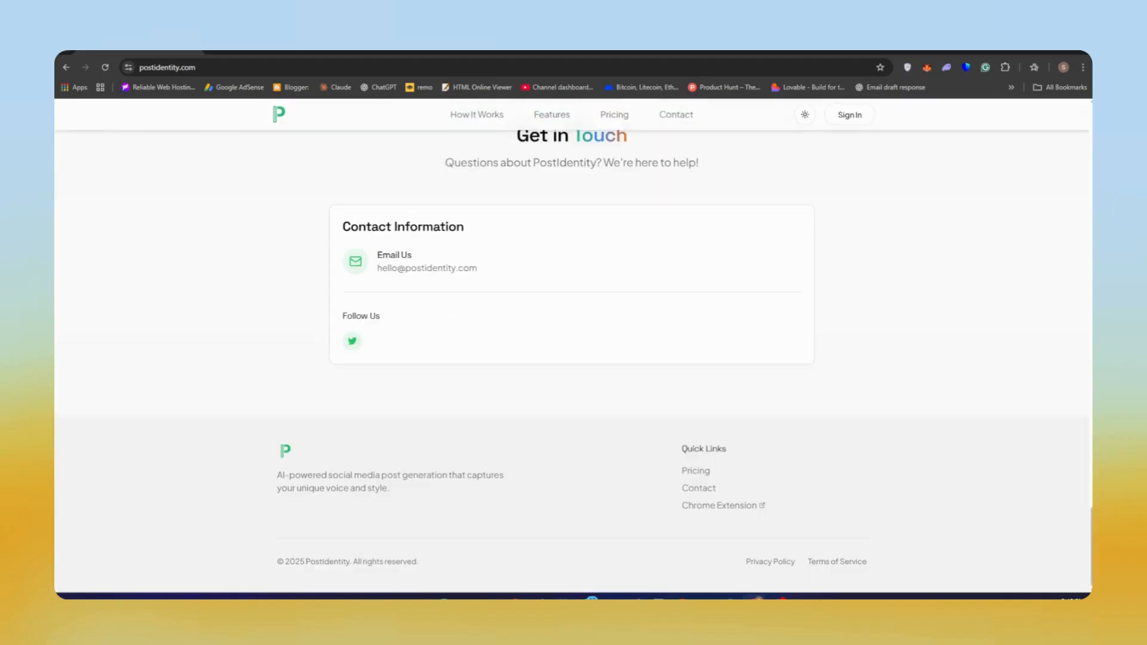
Open the extension's Chrome Web Store listing and play its demonstration video
{"action": "left_click", "coordinate": [719, 505]}
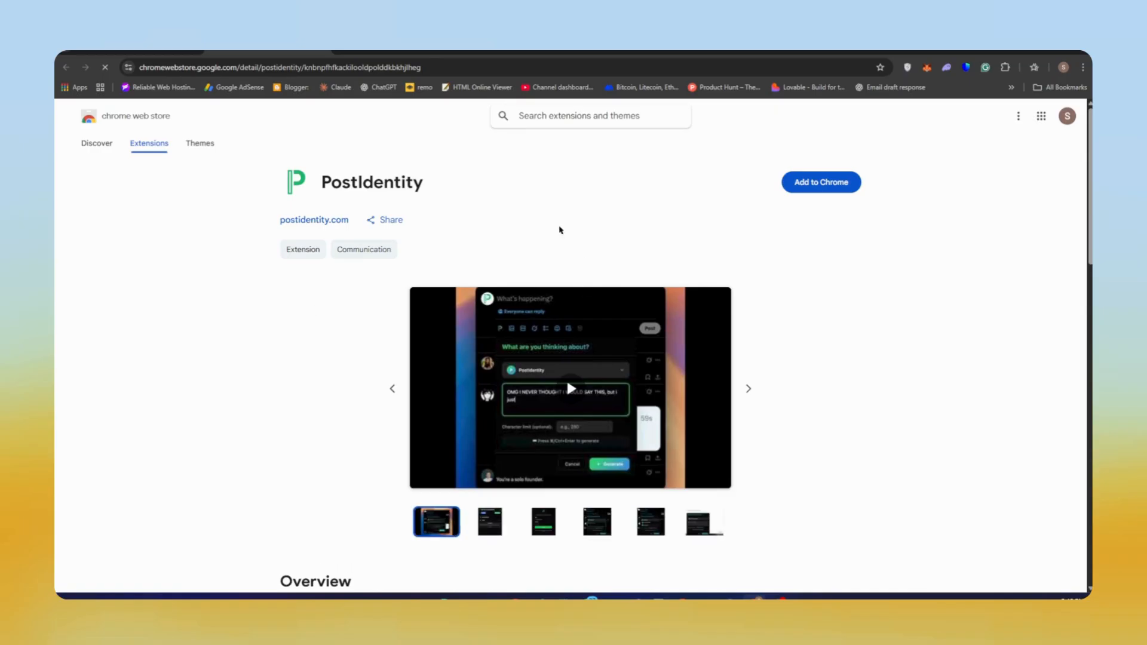
{"action": "mouse_move", "coordinate": [552, 384]}
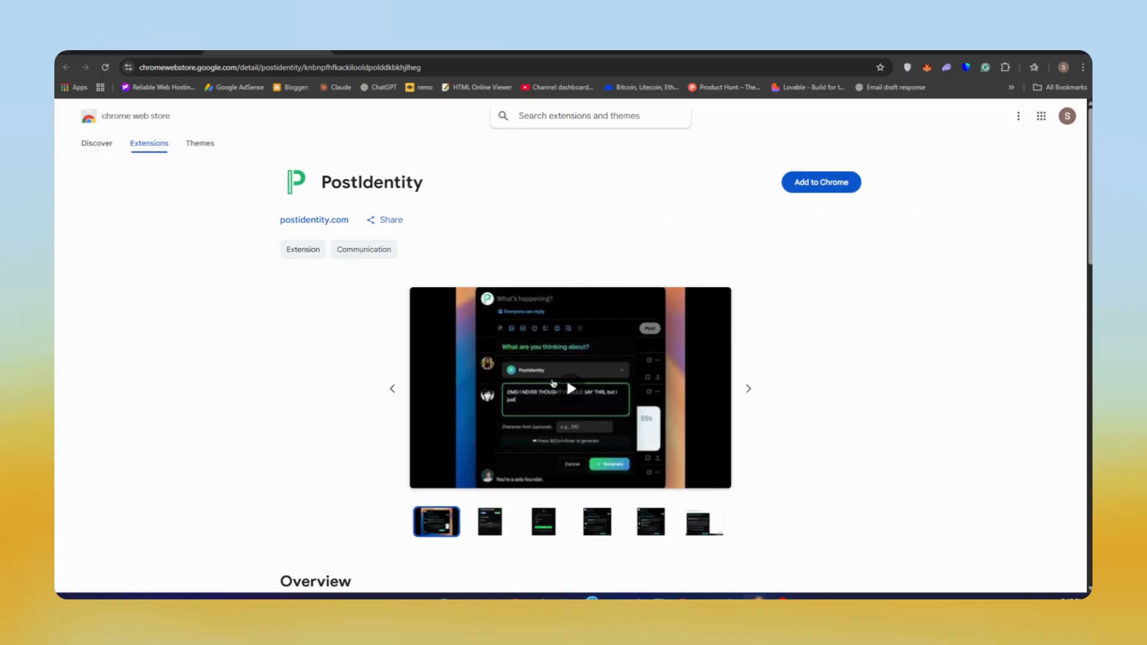
{"action": "left_click", "coordinate": [570, 388]}
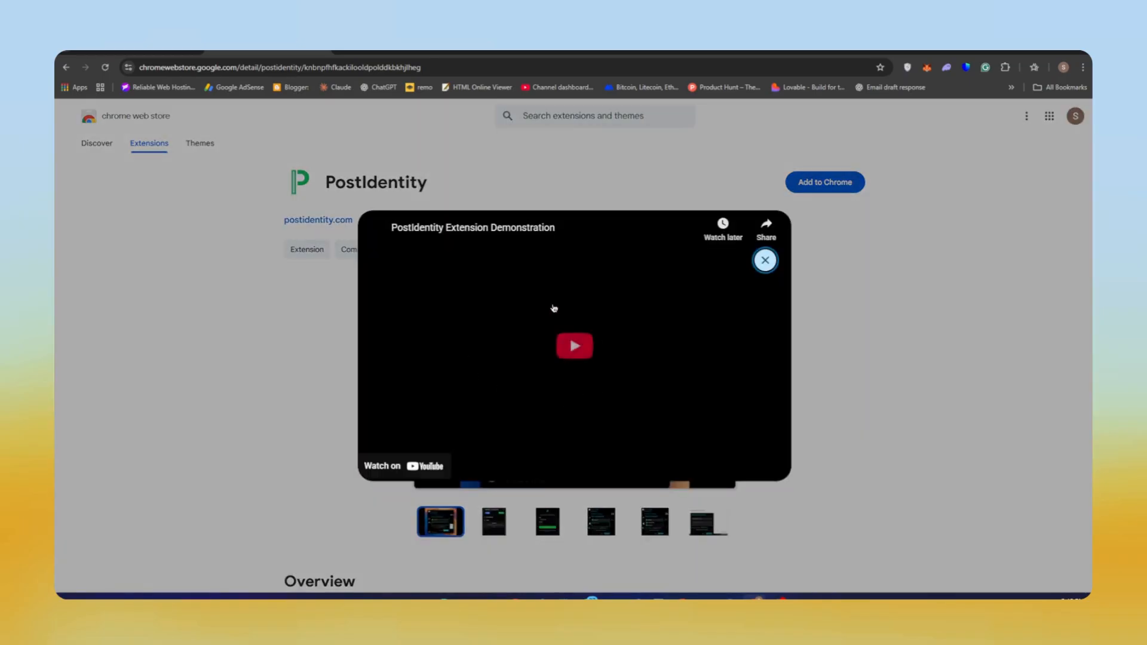
{"action": "left_click", "coordinate": [574, 345]}
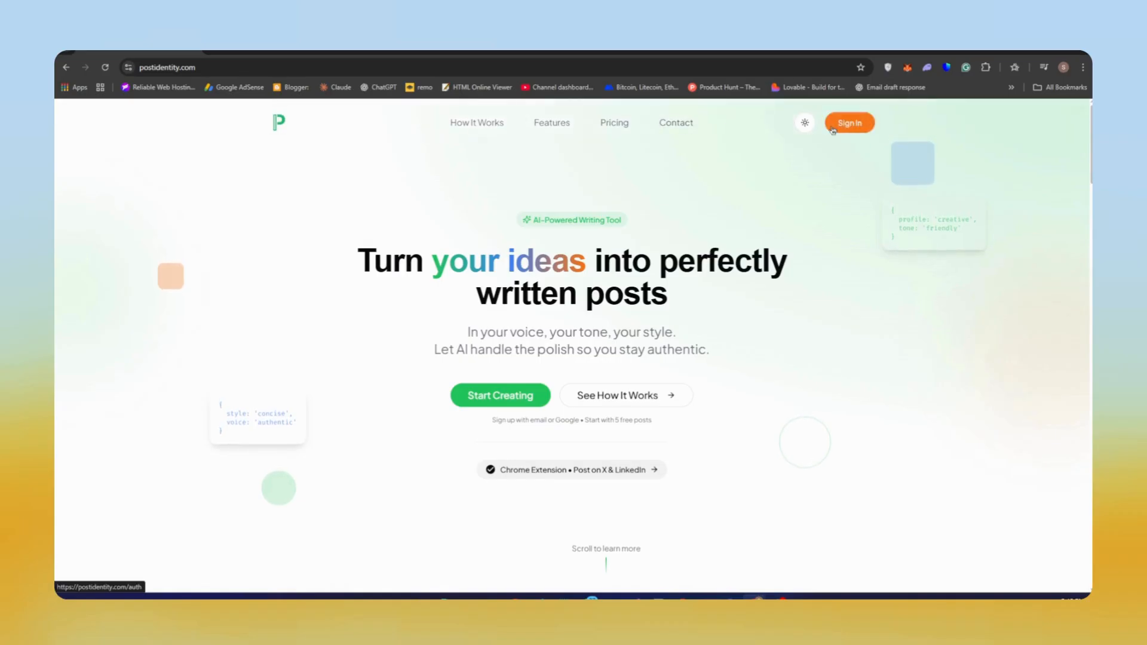
View the Sign Up form's referral code field, then start Continue with Google sign-in
{"action": "left_click", "coordinate": [848, 122]}
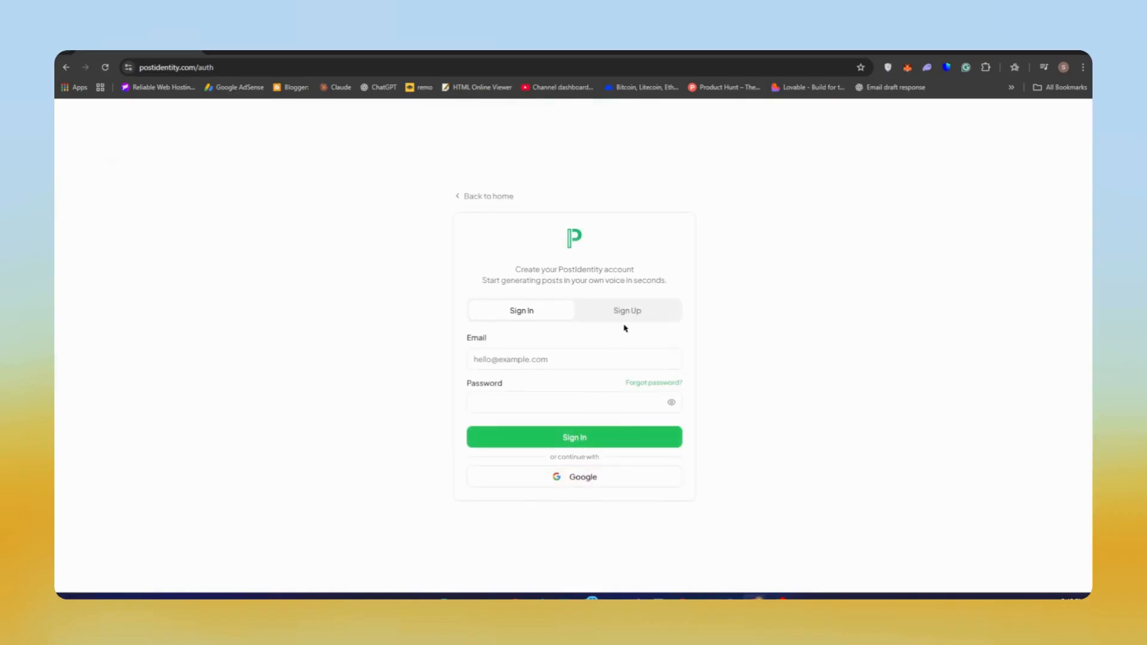
{"action": "left_click", "coordinate": [626, 310]}
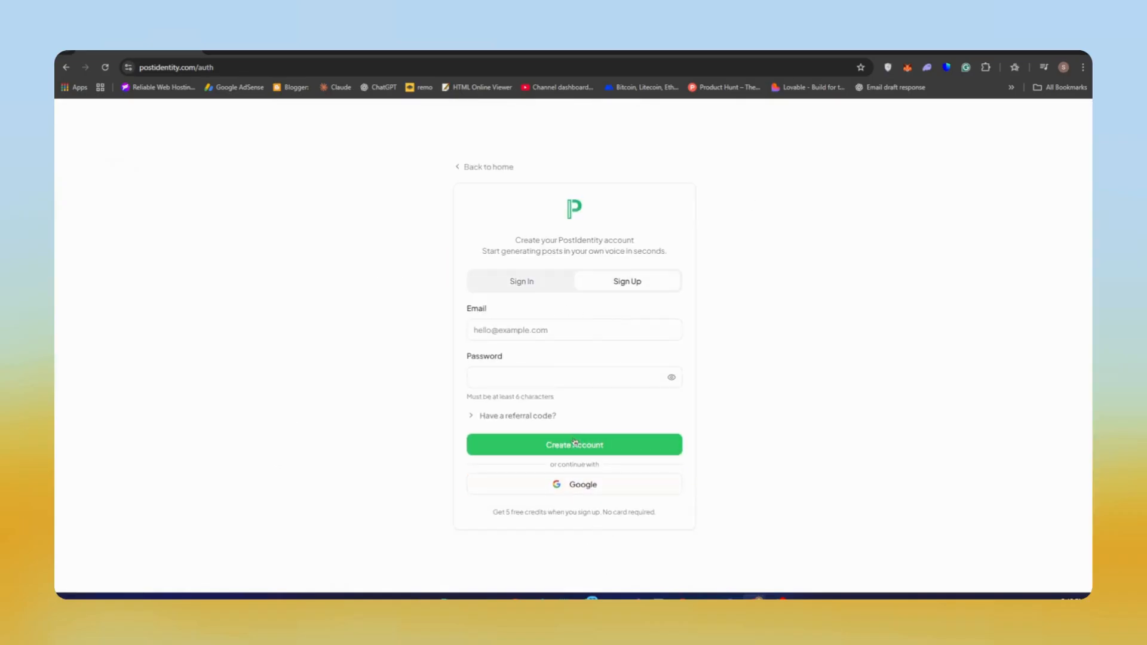
{"action": "left_click", "coordinate": [518, 416]}
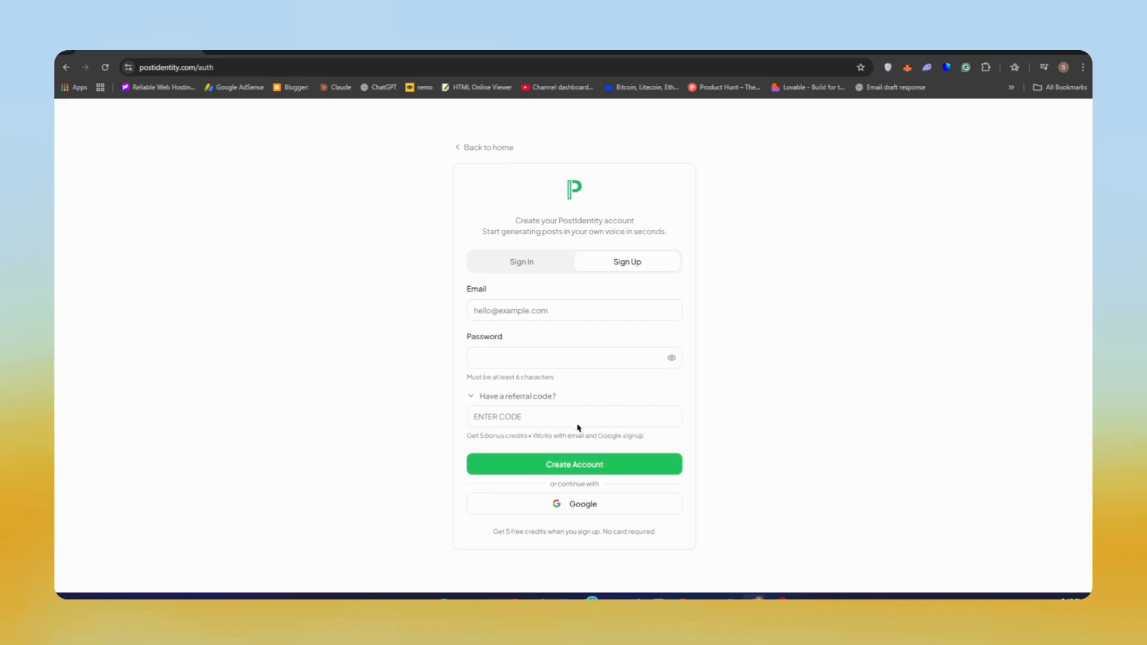
{"action": "left_click", "coordinate": [521, 261]}
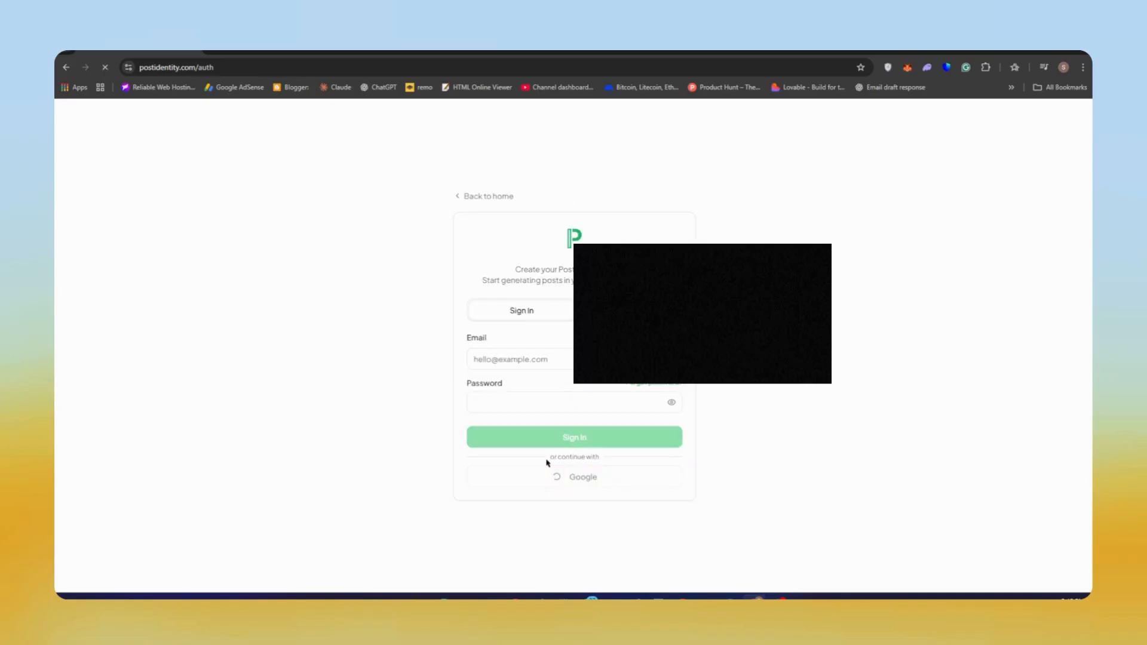
Pick the Google account and confirm signing back in to postidentity.com
{"action": "left_click", "coordinate": [583, 477]}
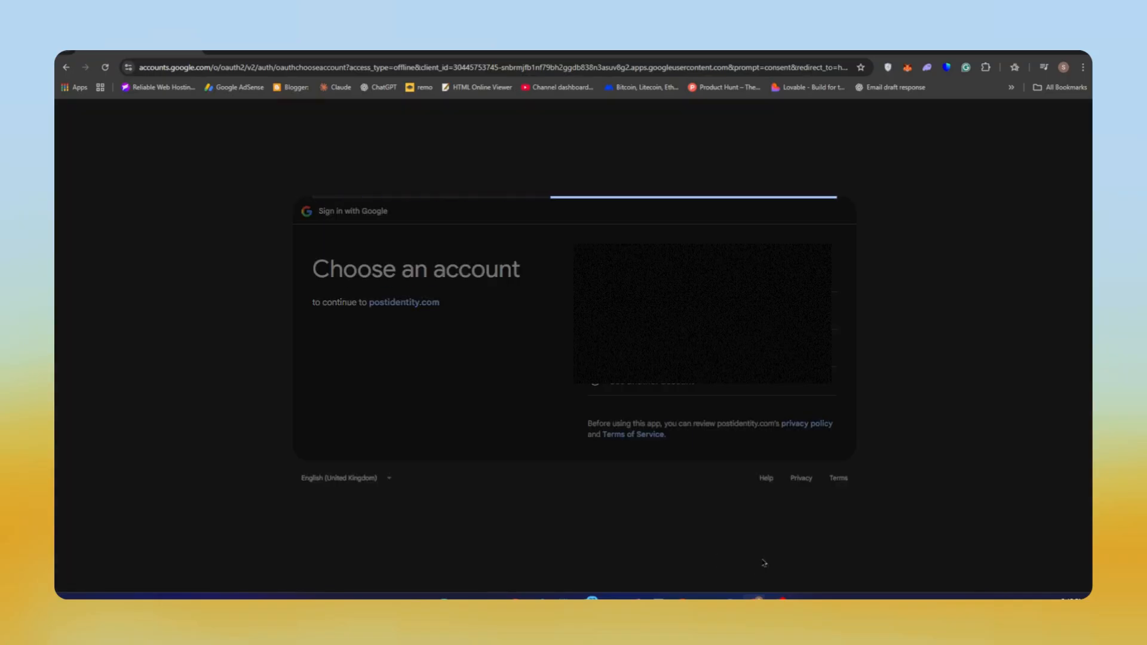
{"action": "left_click", "coordinate": [417, 315]}
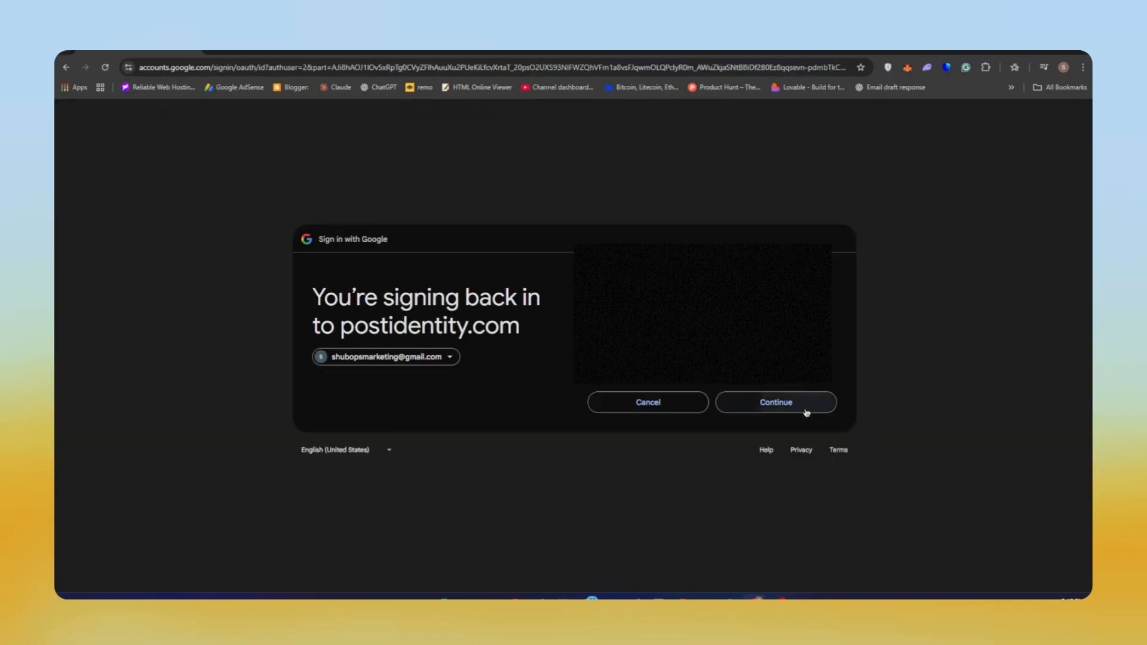
{"action": "left_click", "coordinate": [775, 402]}
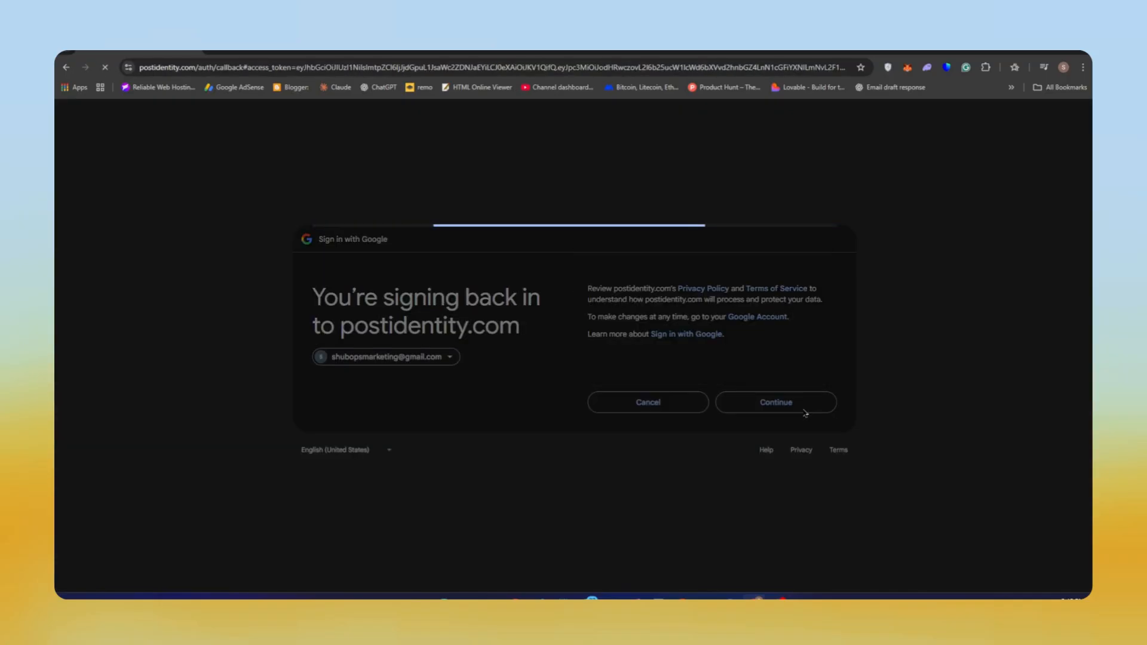
{"action": "left_click", "coordinate": [775, 402]}
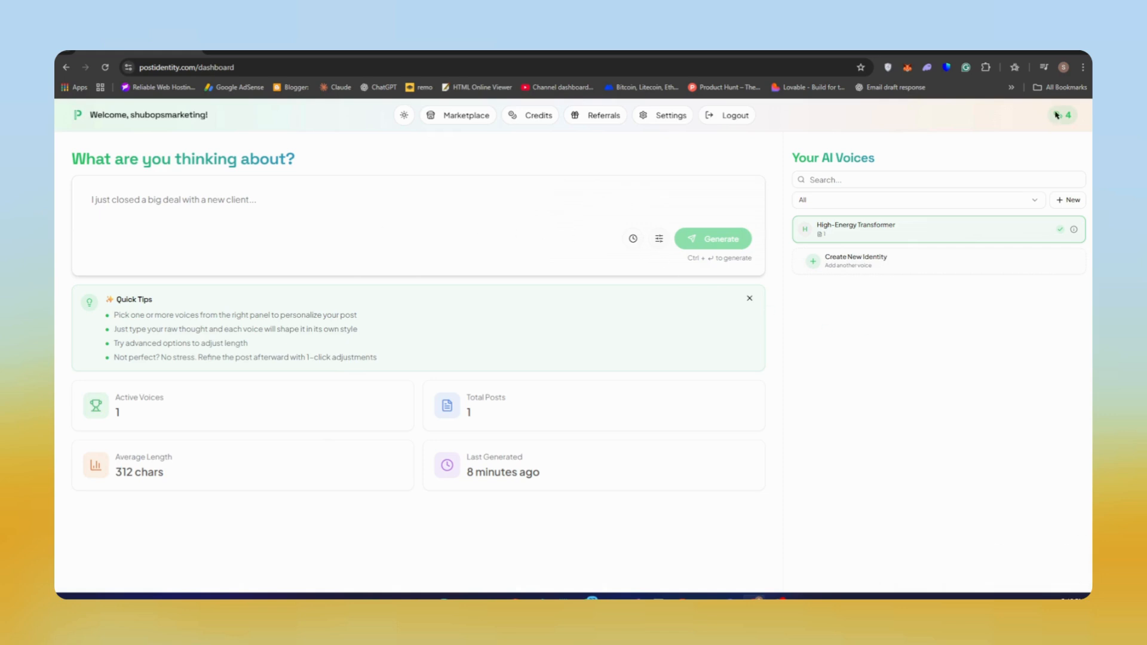
Enter 'Shari' on the dashboard and head to the Referrals page
{"action": "type", "text": "Shari"}
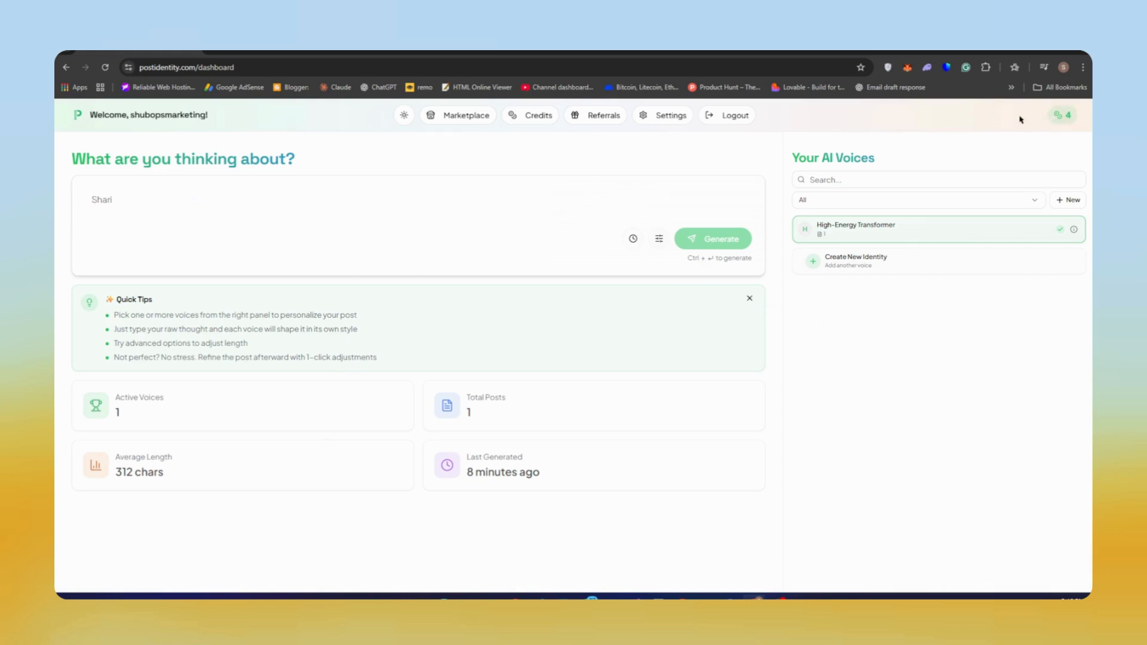
{"action": "left_click", "coordinate": [604, 115]}
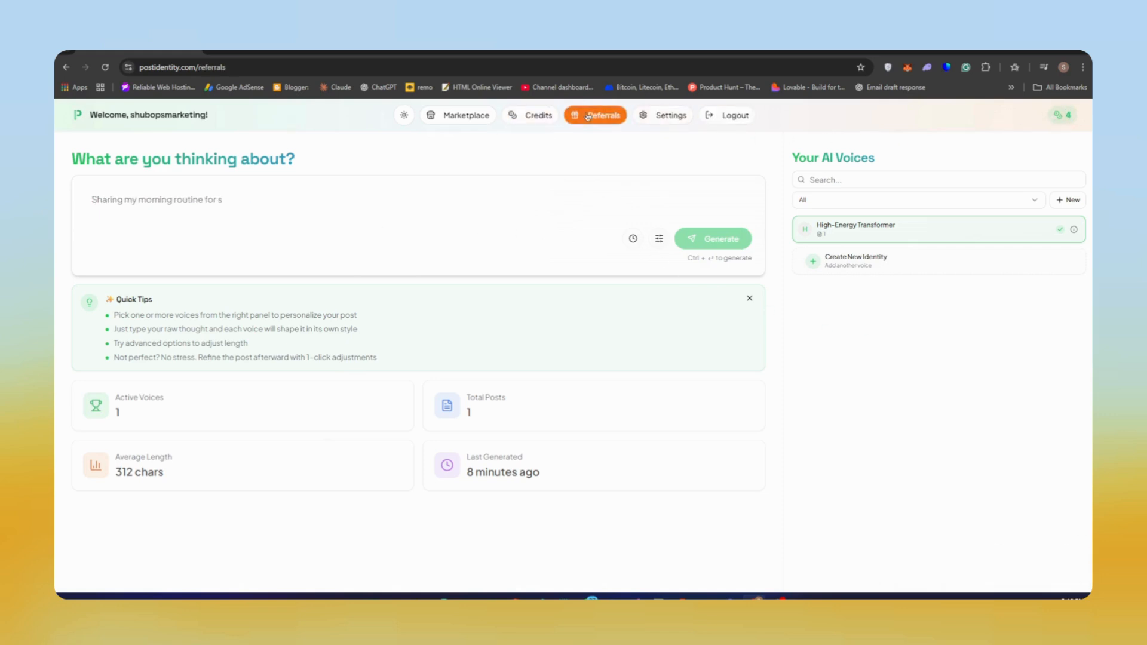
Open Referrals and scroll through the referral code and zero-referral impact stats
{"action": "left_click", "coordinate": [596, 114]}
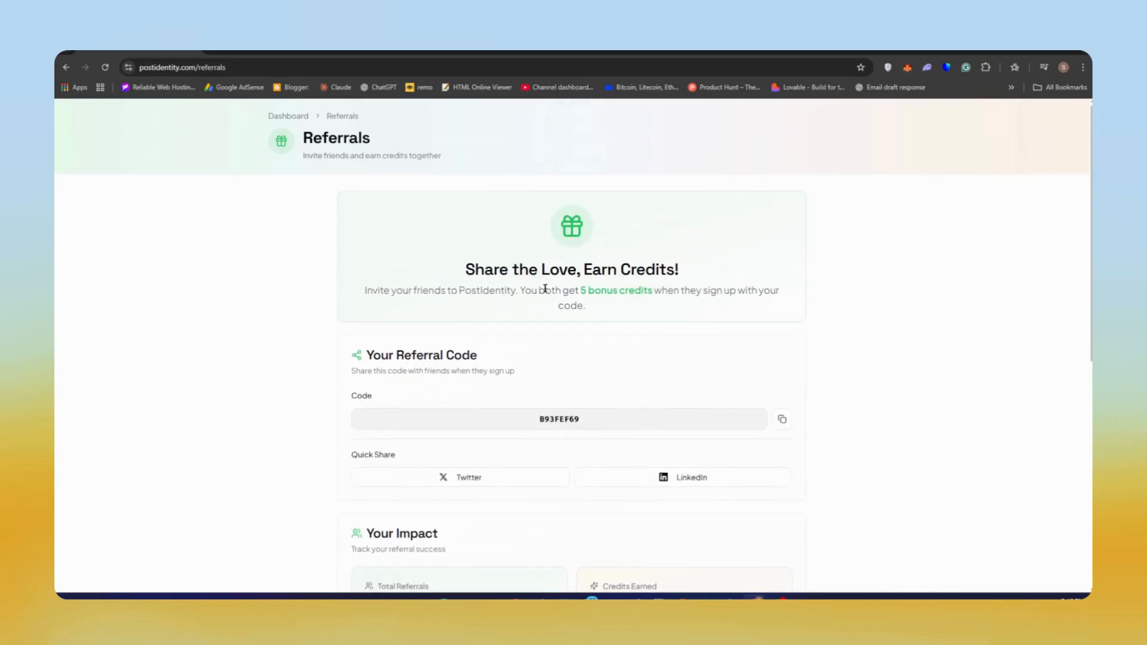
{"action": "scroll", "scroll_direction": "down", "scroll_amount": 3}
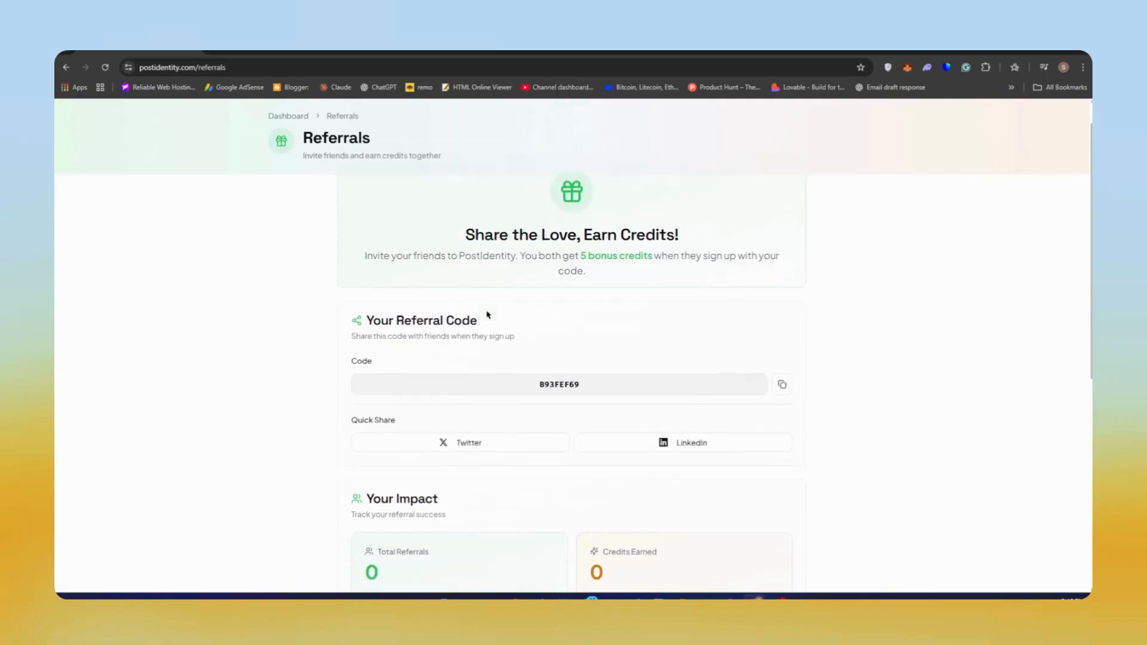
{"action": "scroll", "scroll_direction": "down", "scroll_amount": 3}
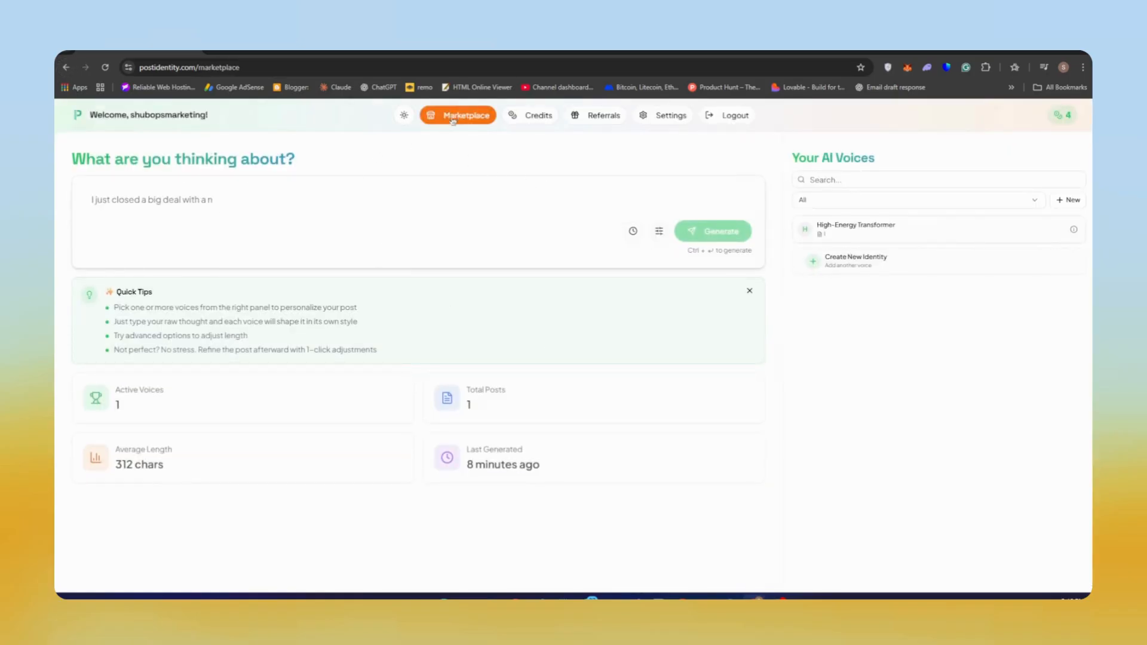
Check the Marketplace's Trending filter, which shows no identities, then return to the dashboard
{"action": "left_click", "coordinate": [465, 115]}
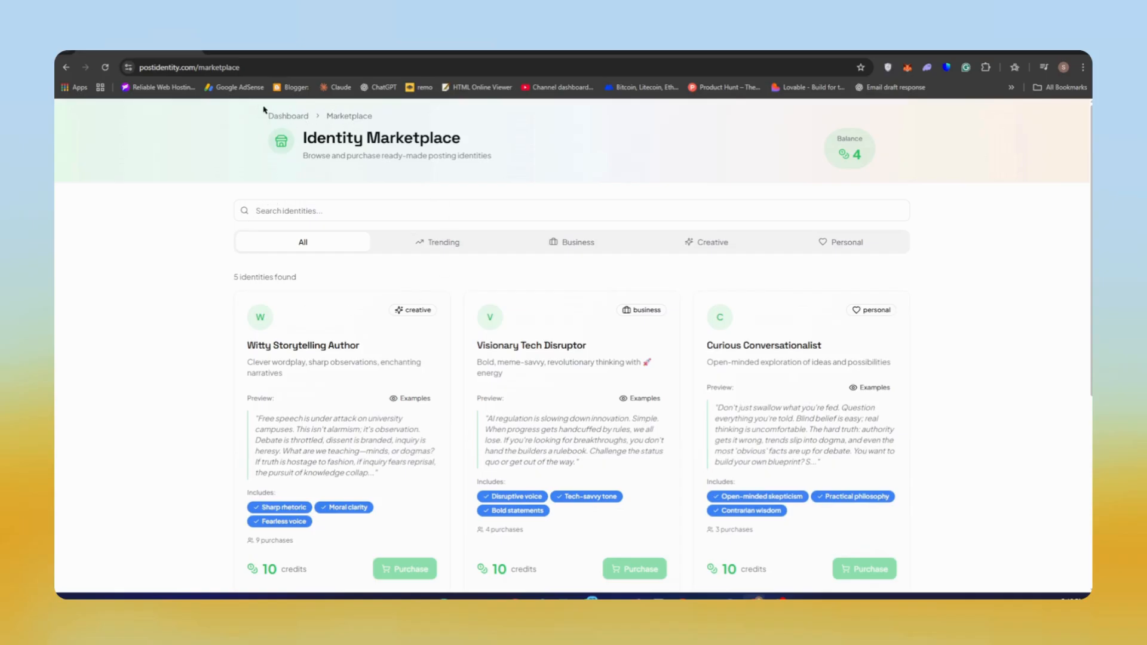
{"action": "left_click", "coordinate": [440, 242]}
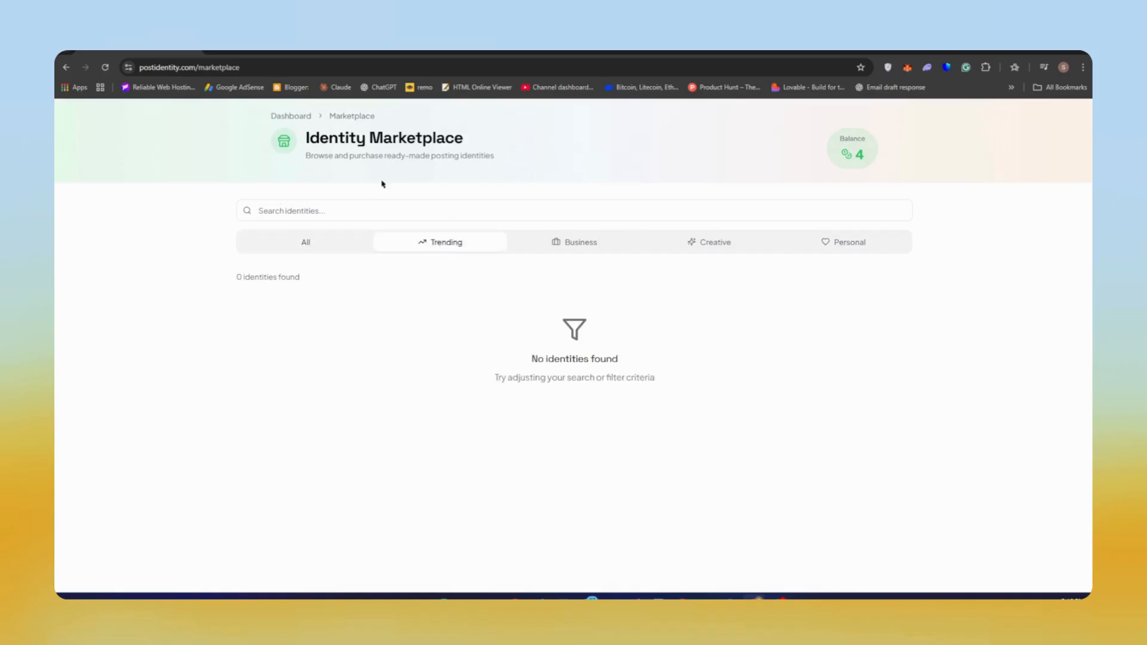
{"action": "left_click", "coordinate": [65, 67]}
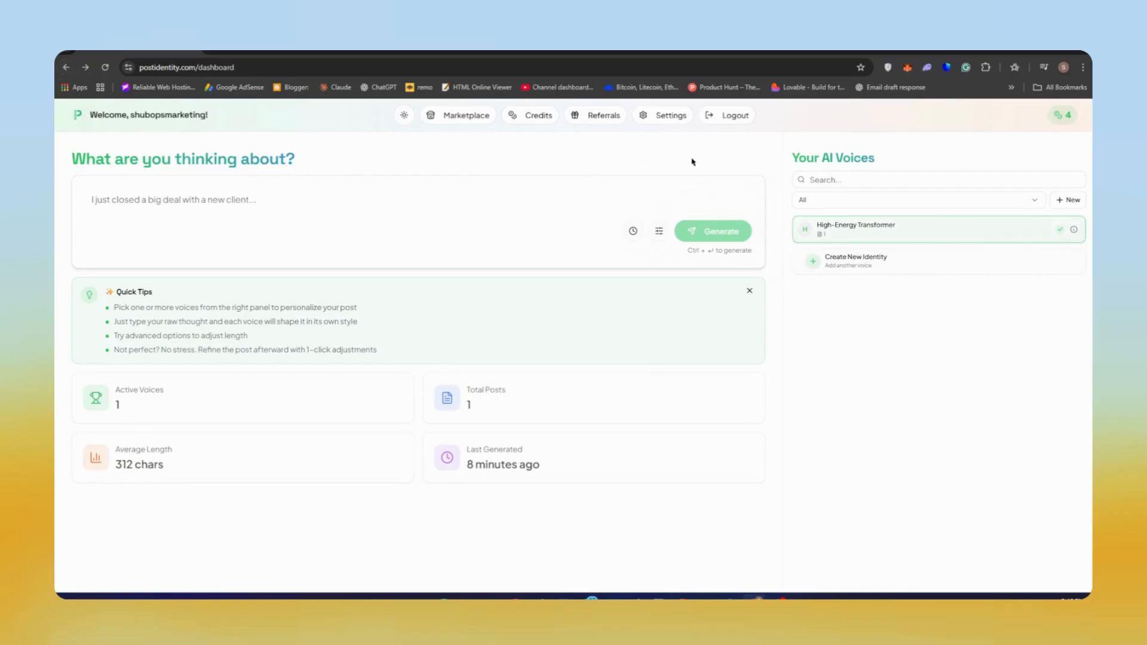
Set the Appearance theme to Dark in Settings and go back to the dashboard
{"action": "left_click", "coordinate": [670, 115]}
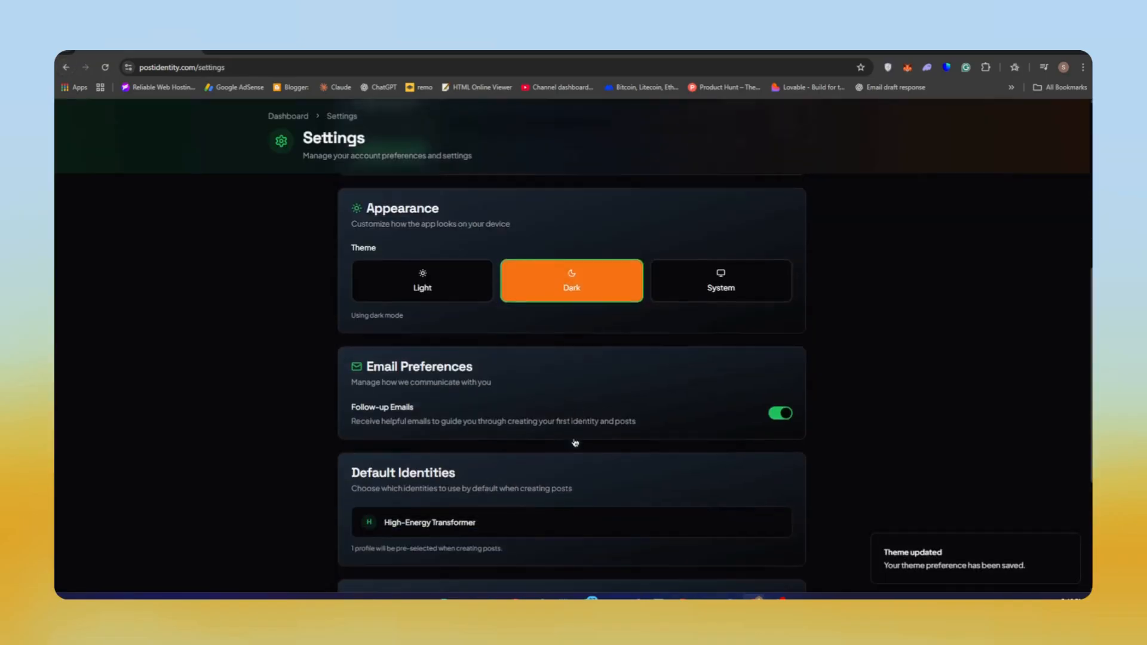
{"action": "scroll", "scroll_direction": "down", "scroll_amount": 3}
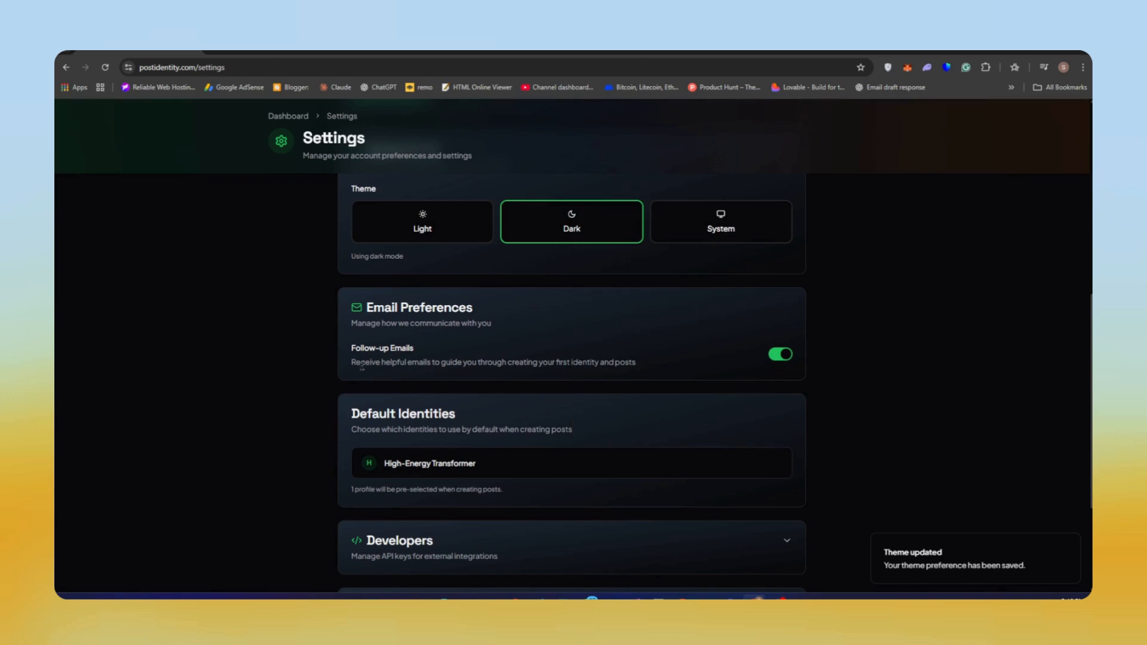
{"action": "scroll", "scroll_direction": "up", "scroll_amount": 3}
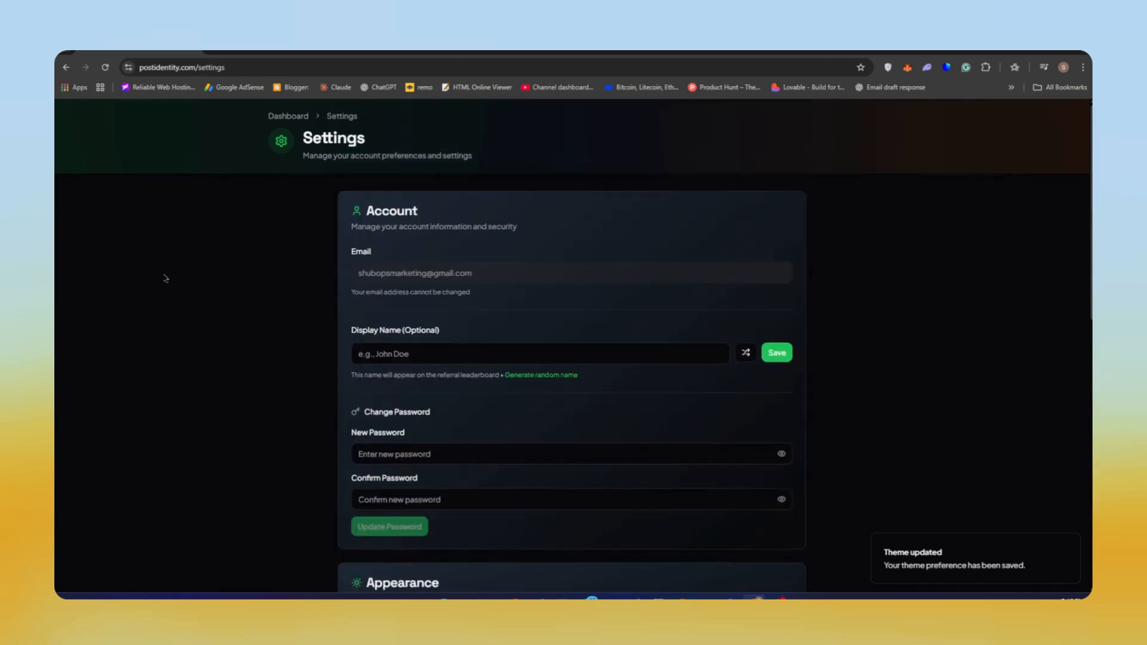
{"action": "left_click", "coordinate": [287, 115]}
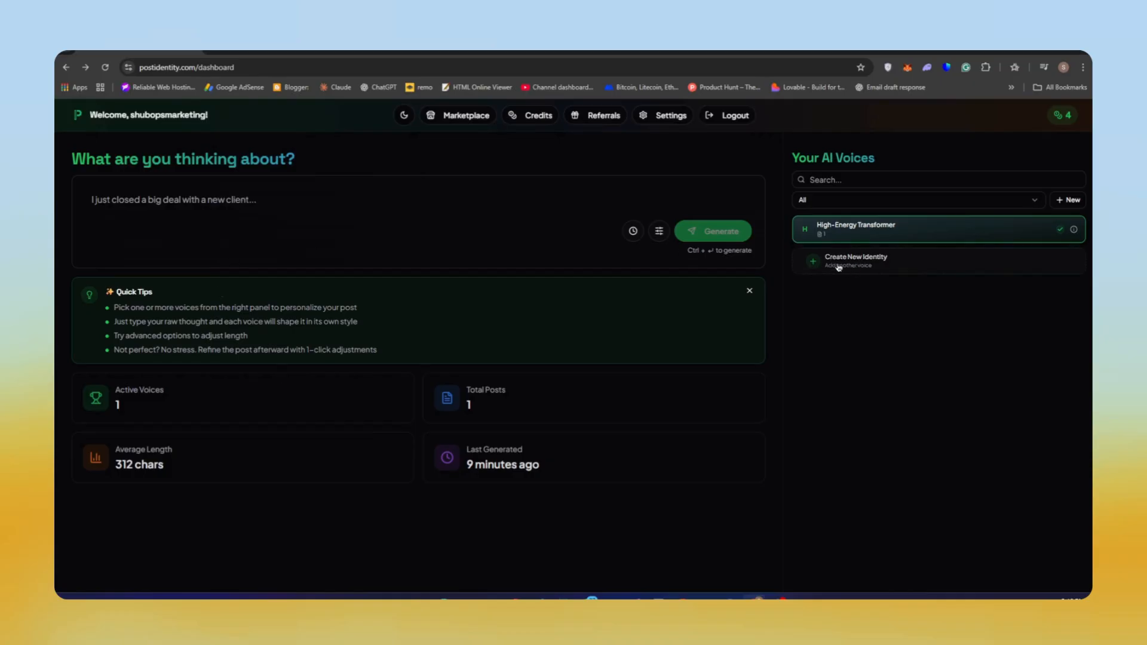
Create the 'brand one' identity from example posts entered under Write Your Own
{"action": "left_click", "coordinate": [856, 261]}
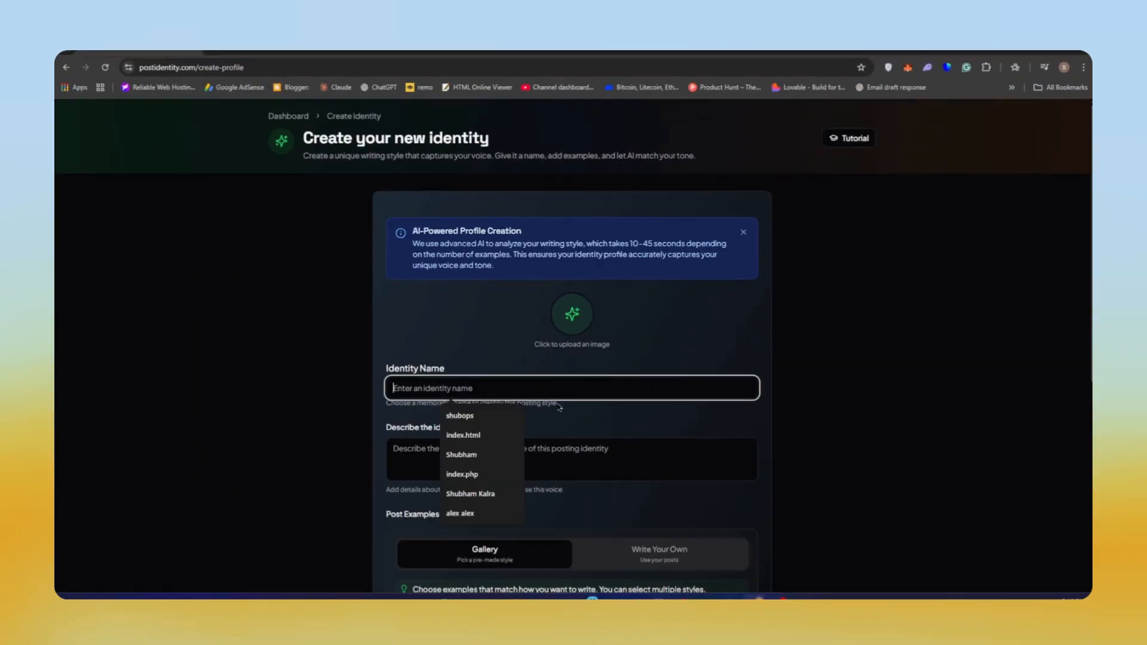
{"action": "type", "text": "brand one"}
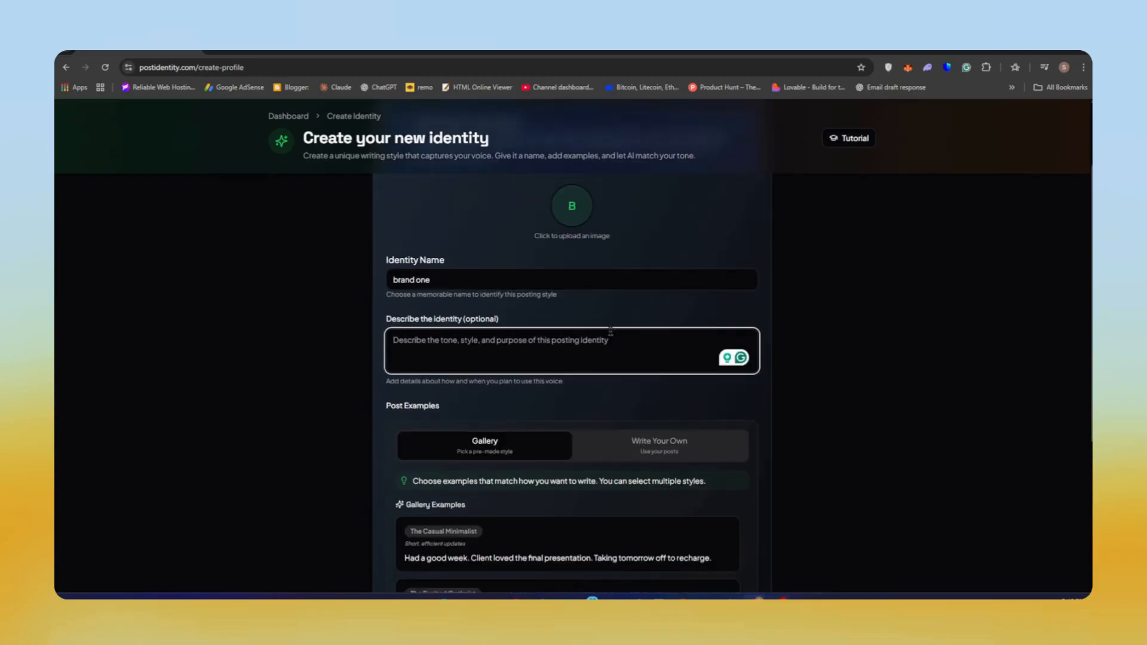
{"action": "left_click", "coordinate": [658, 446]}
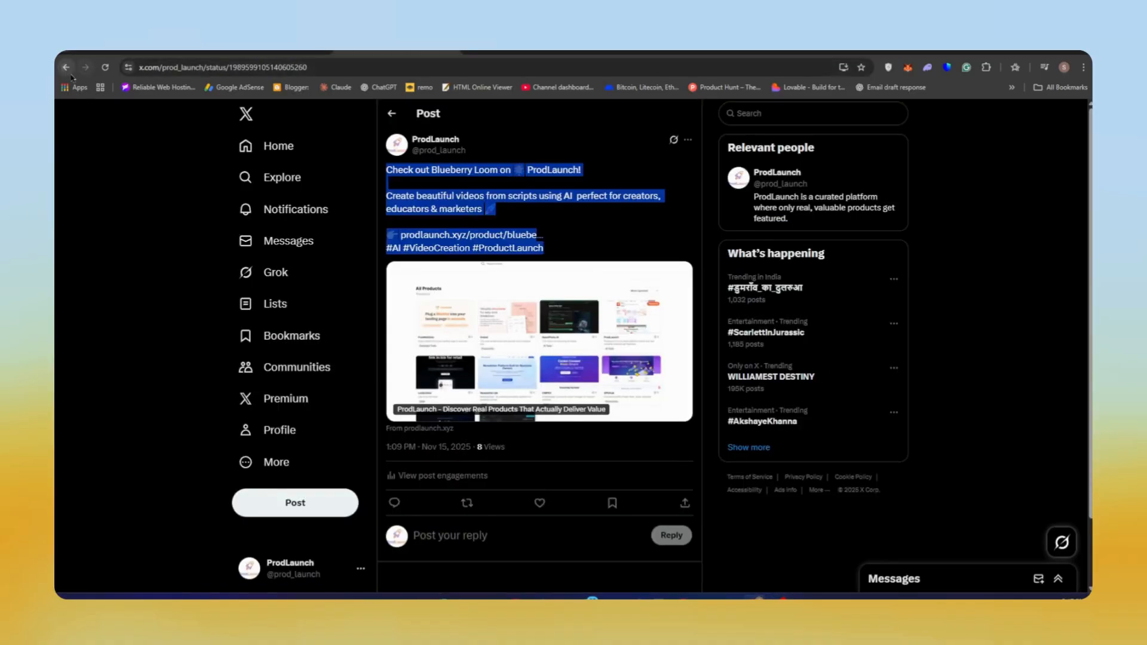
{"action": "left_click", "coordinate": [66, 66]}
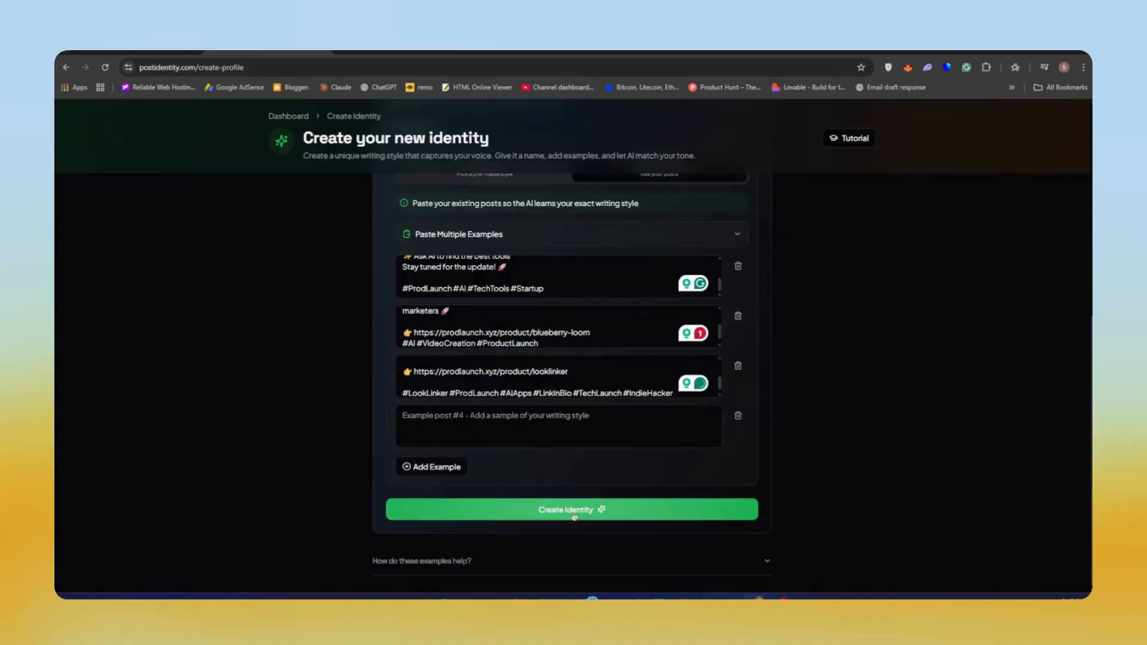
{"action": "left_click", "coordinate": [571, 509]}
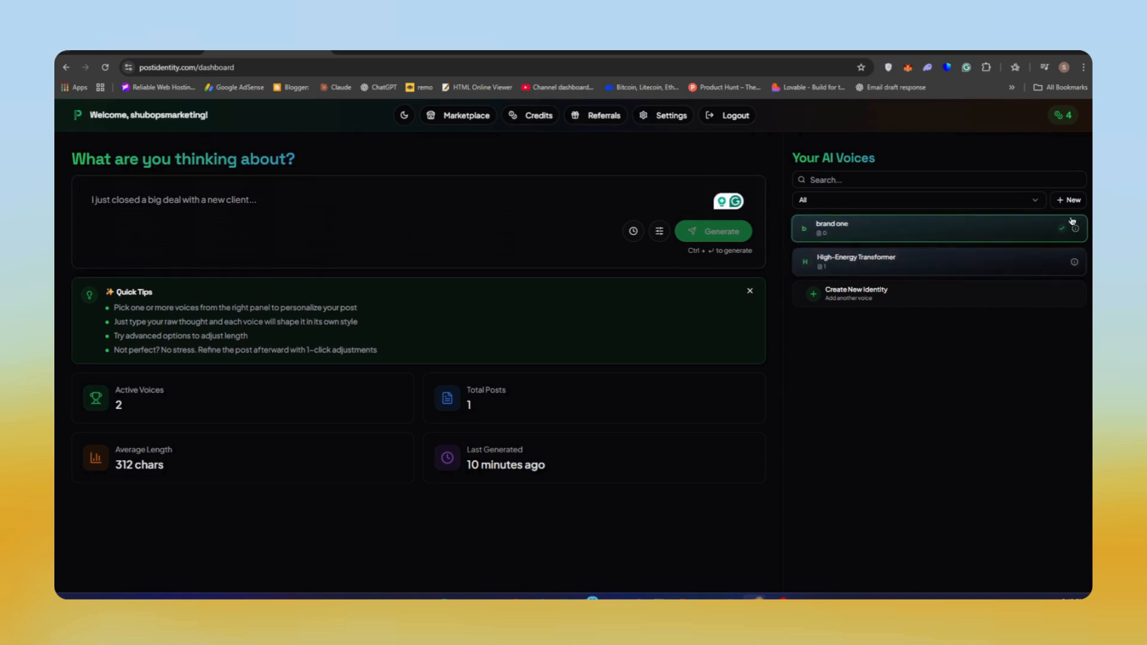
Generate a brand one post from the thought 'if you built a product, don't keep it secret, post it'
{"action": "type", "text": "Sharing my morning routine for staying productiv"}
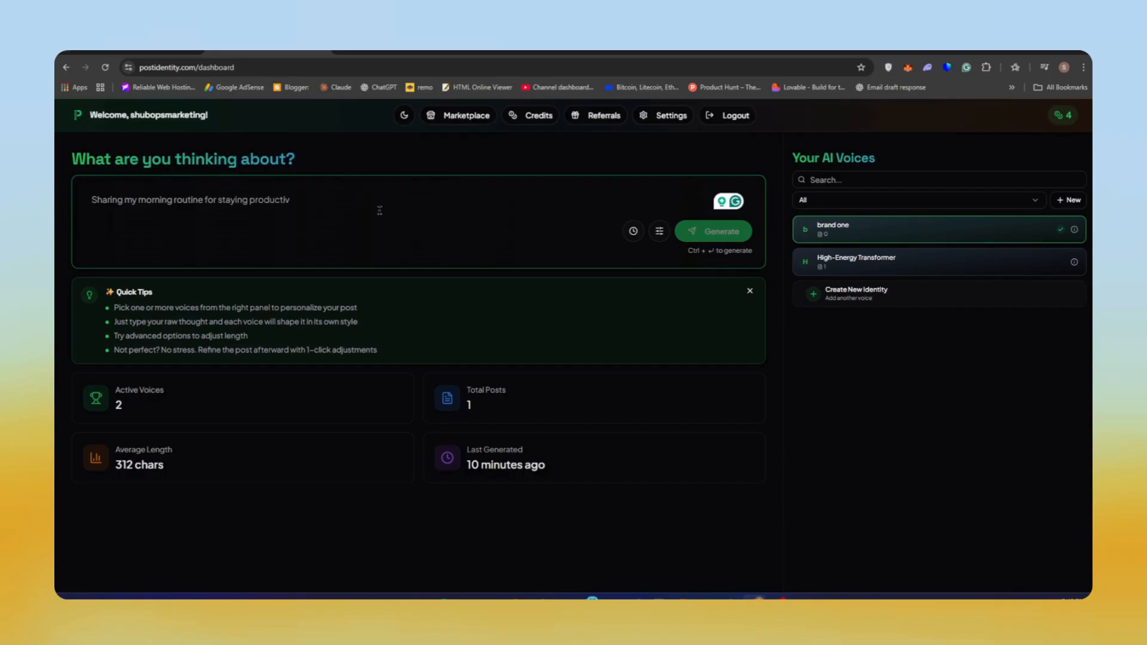
{"action": "type", "text": "e..."}
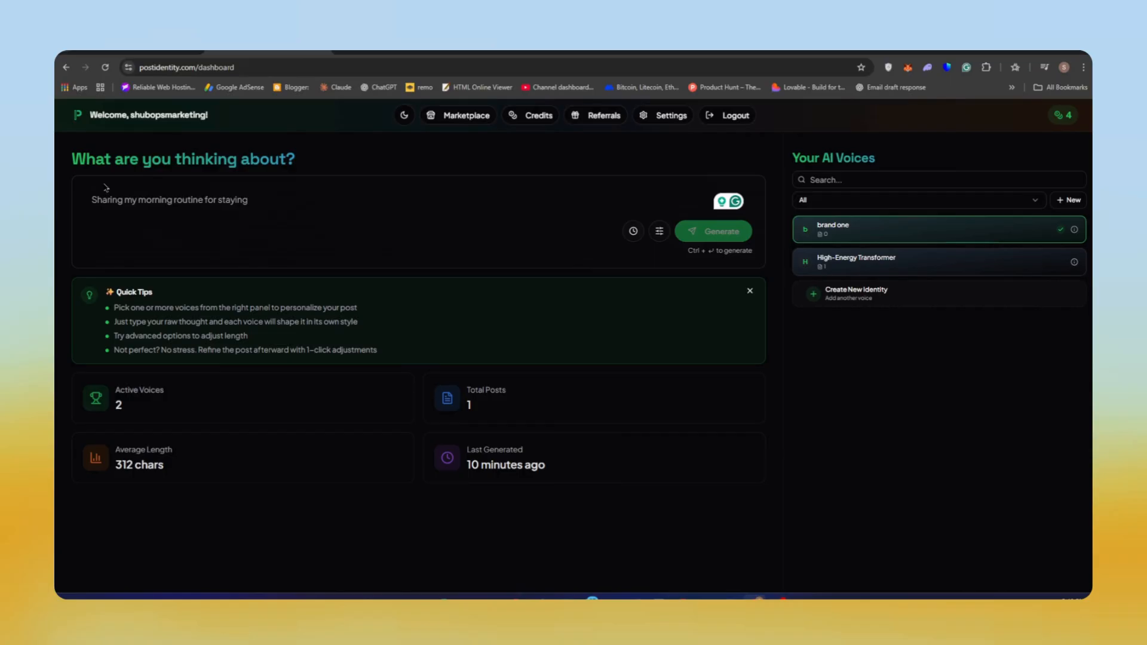
{"action": "type", "text": "if you"}
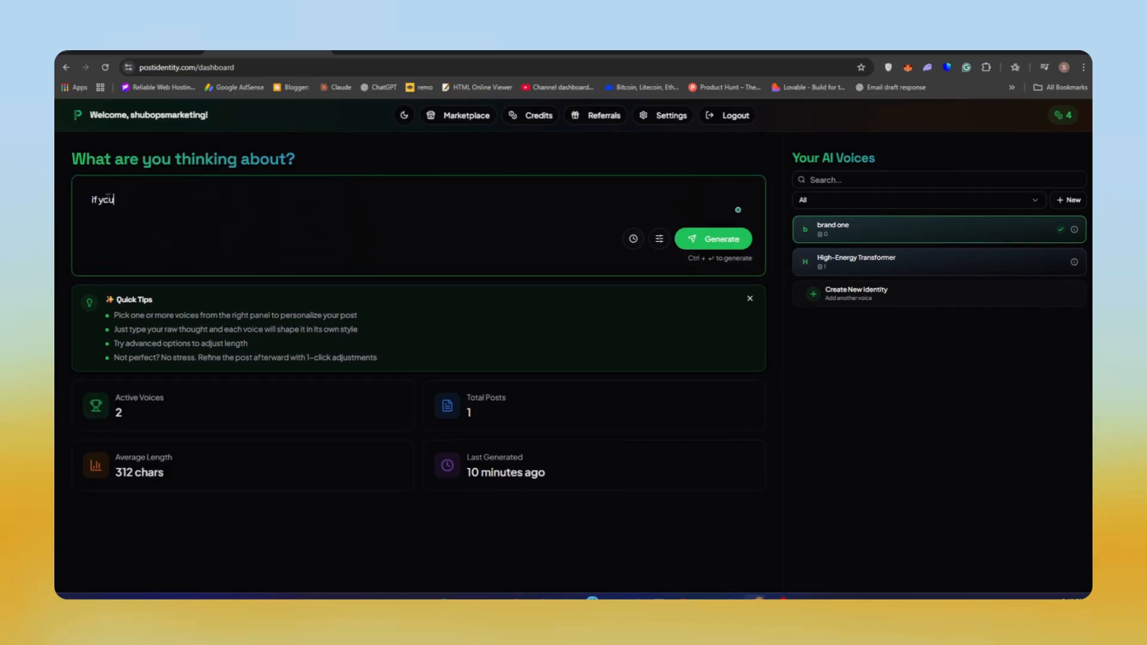
{"action": "type", "text": "built a"}
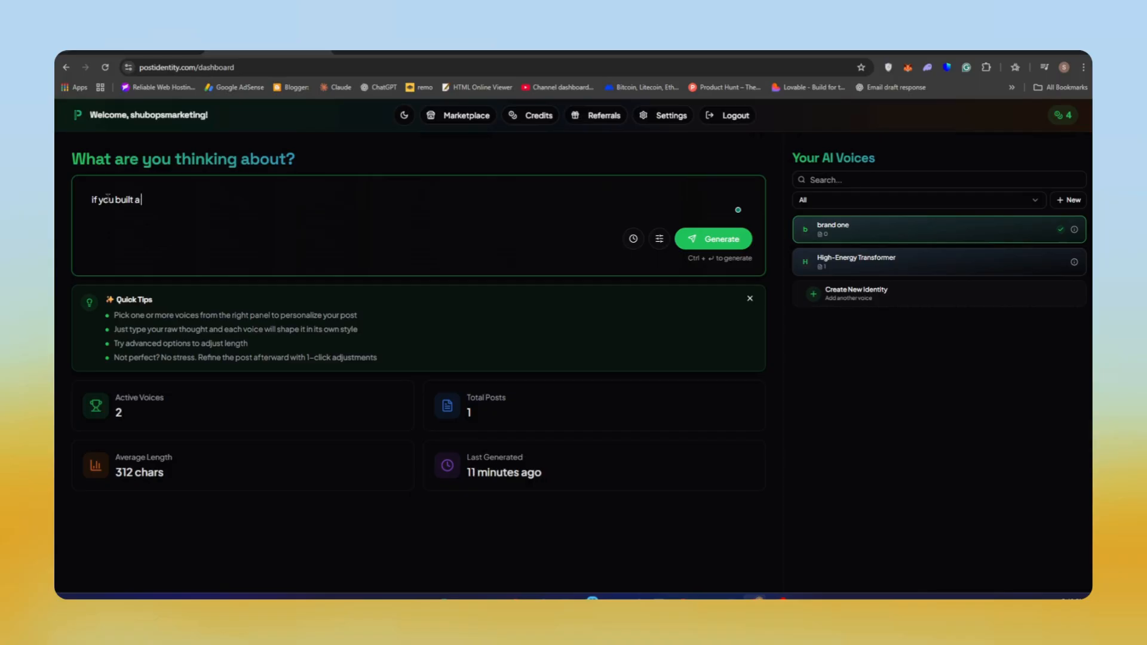
{"action": "type", "text": "product"}
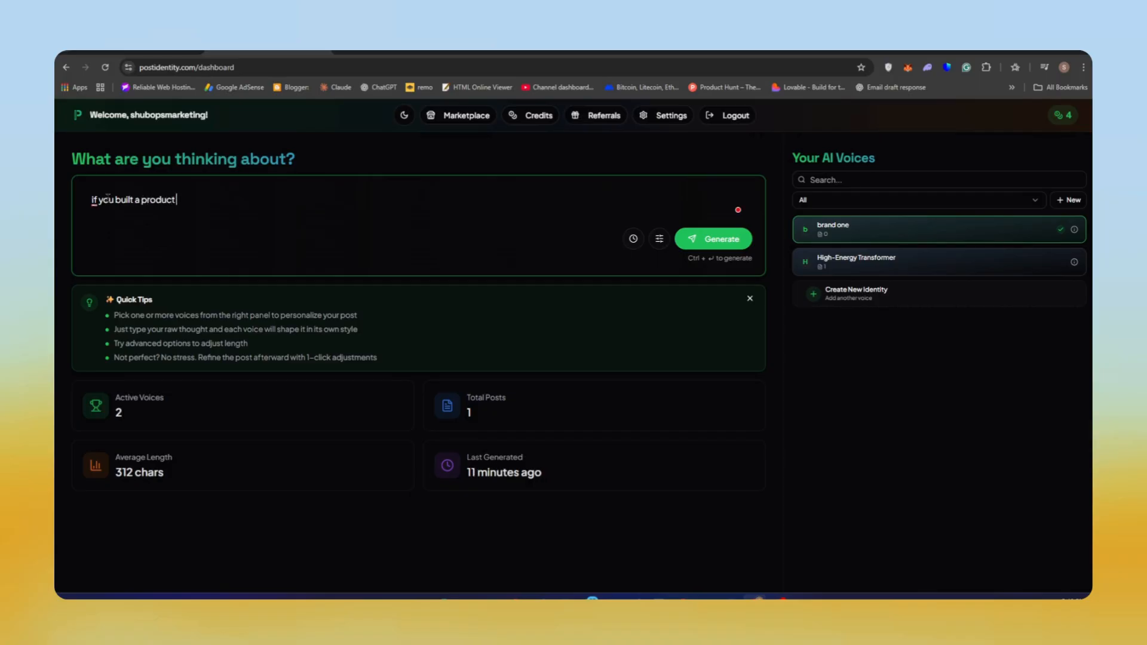
{"action": "type", "text": "dont keep it secrey"}
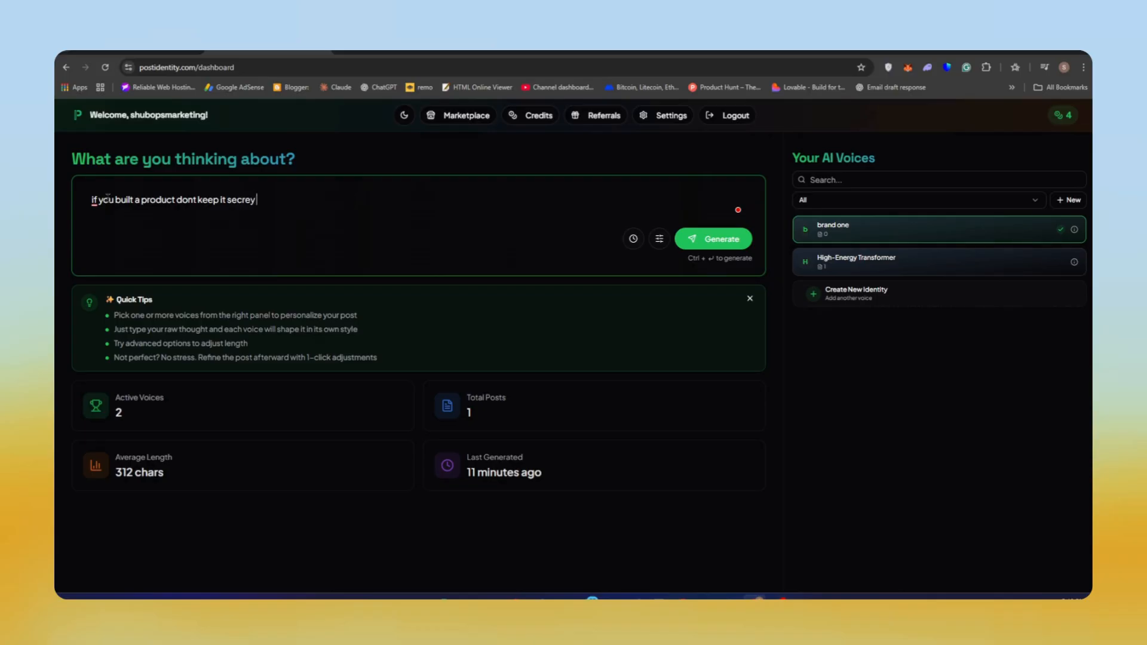
{"action": "type", "text": "post i"}
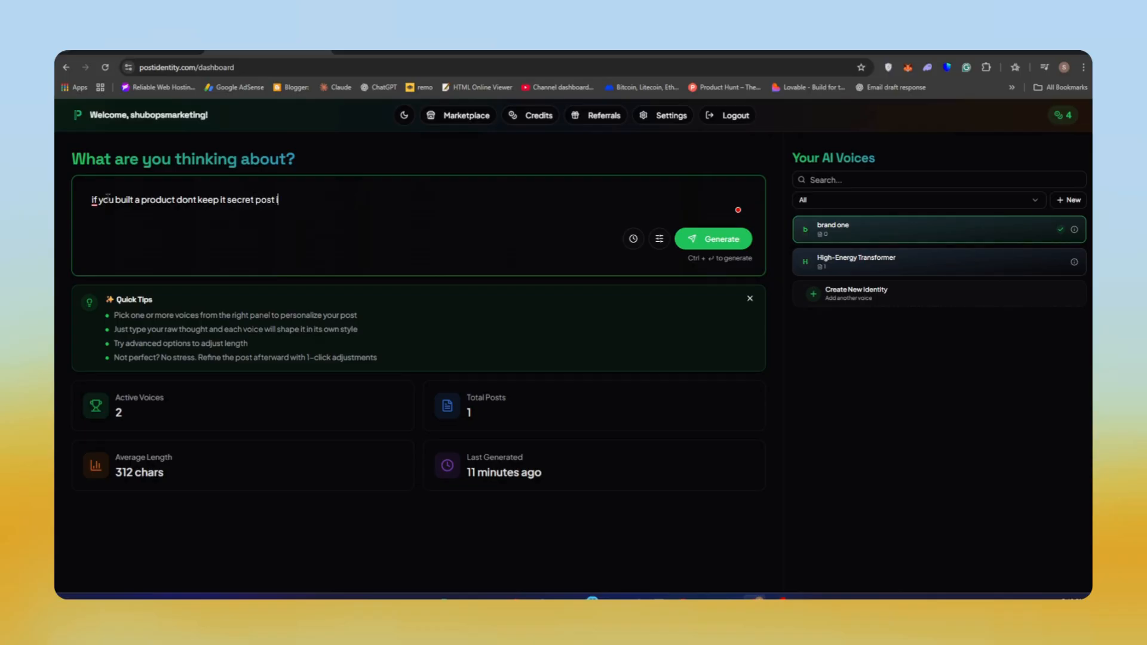
{"action": "left_click", "coordinate": [712, 238]}
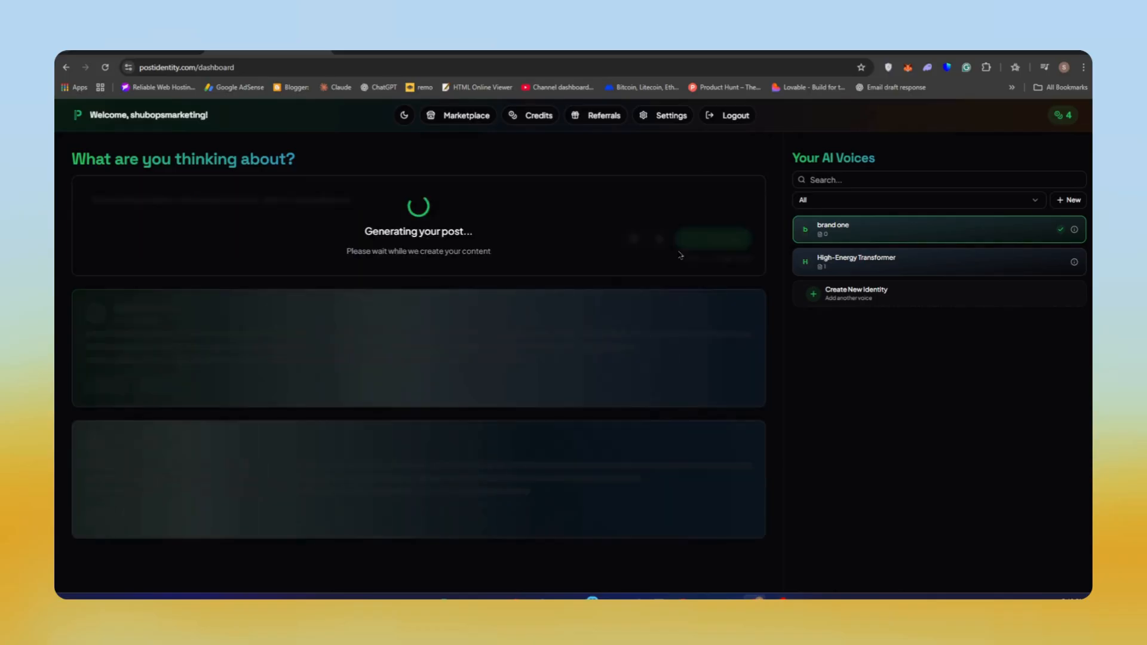
{"action": "mouse_move", "coordinate": [686, 371]}
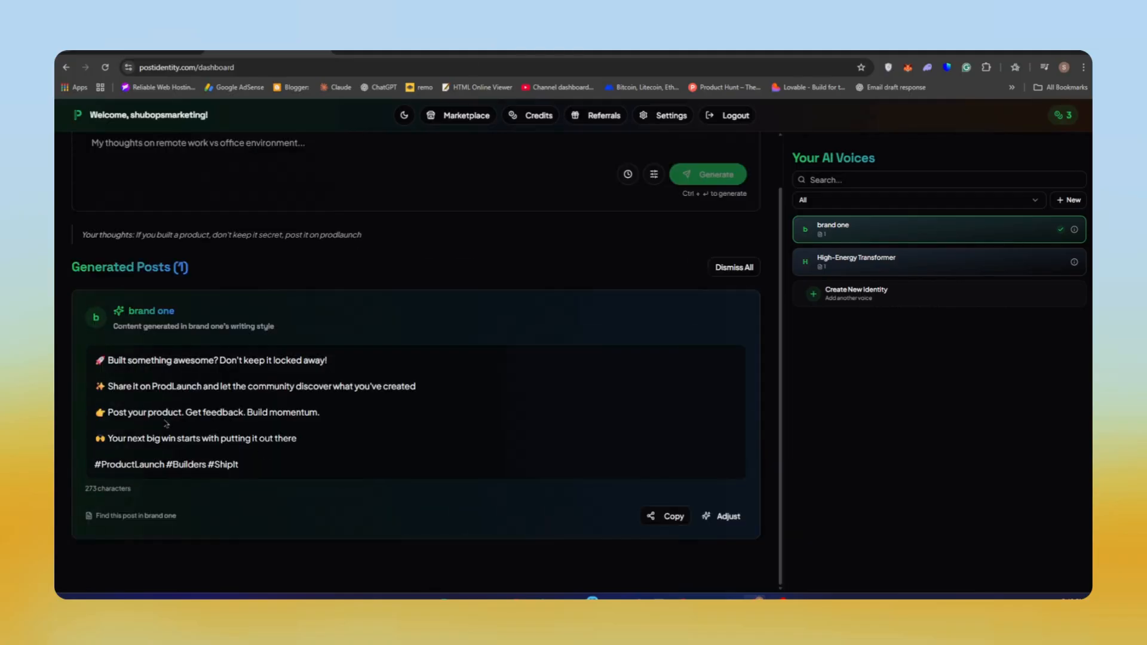
Copy the brand one post urging builders to share on ProdLaunch to the clipboard
{"action": "double_click", "coordinate": [110, 465]}
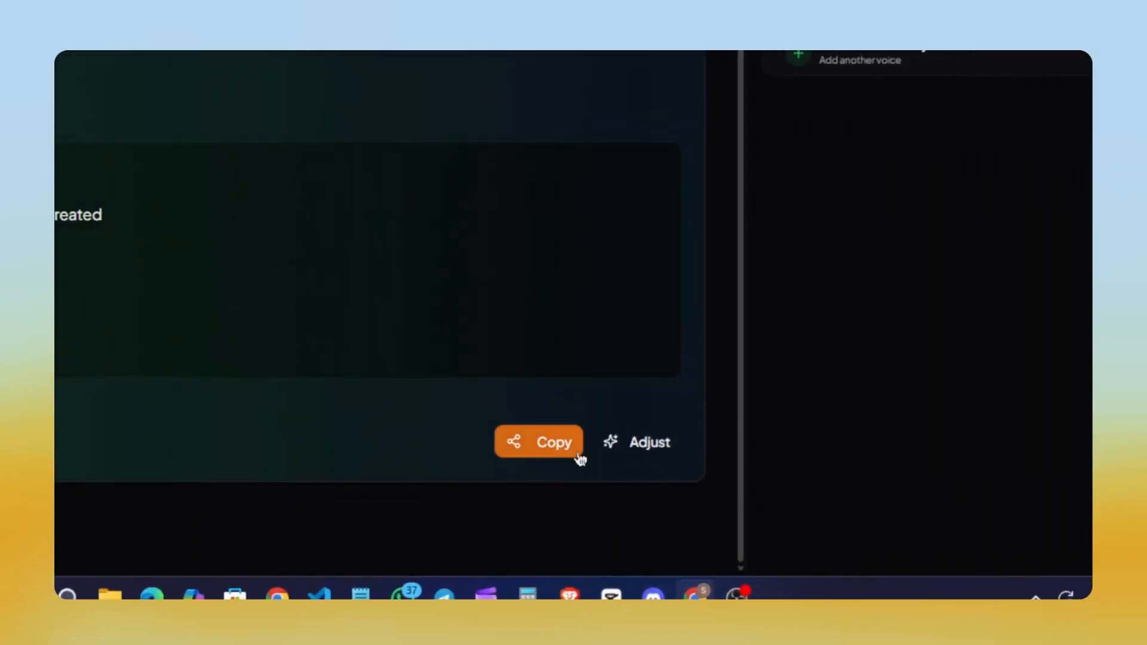
{"action": "left_click", "coordinate": [538, 442]}
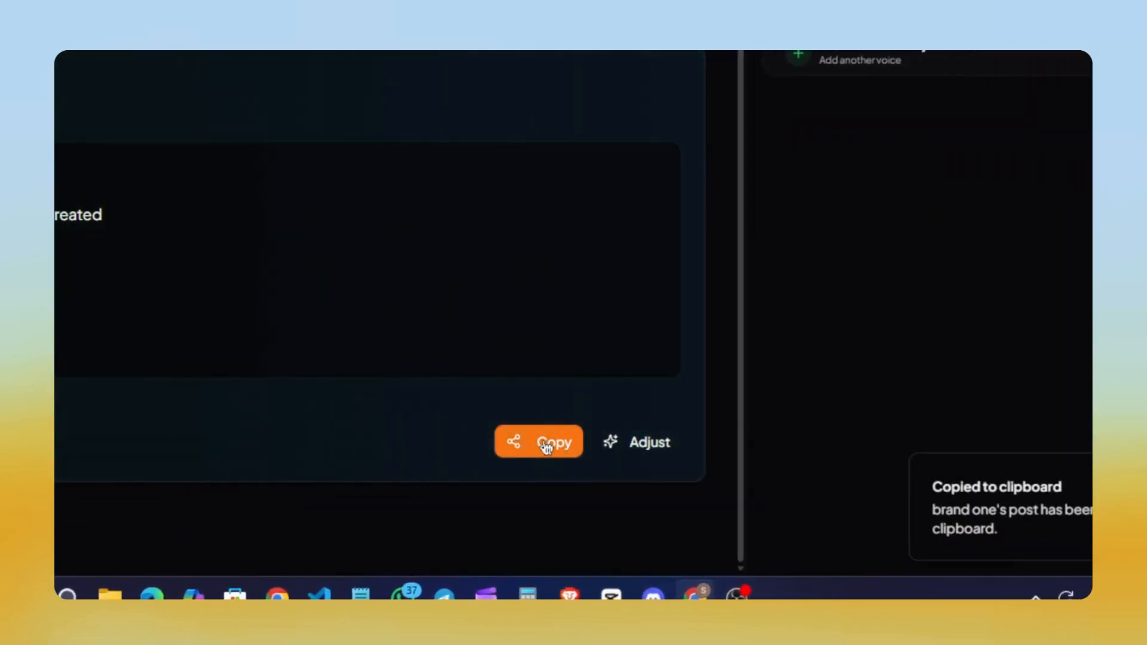
{"action": "left_click", "coordinate": [649, 442]}
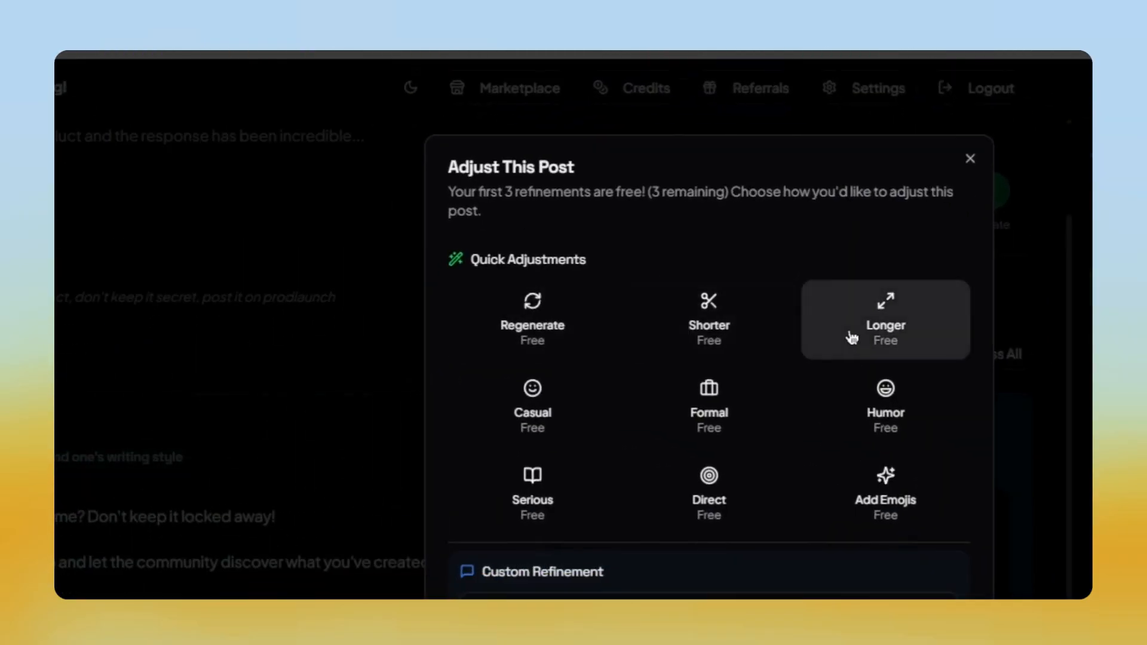
{"action": "mouse_move", "coordinate": [708, 499]}
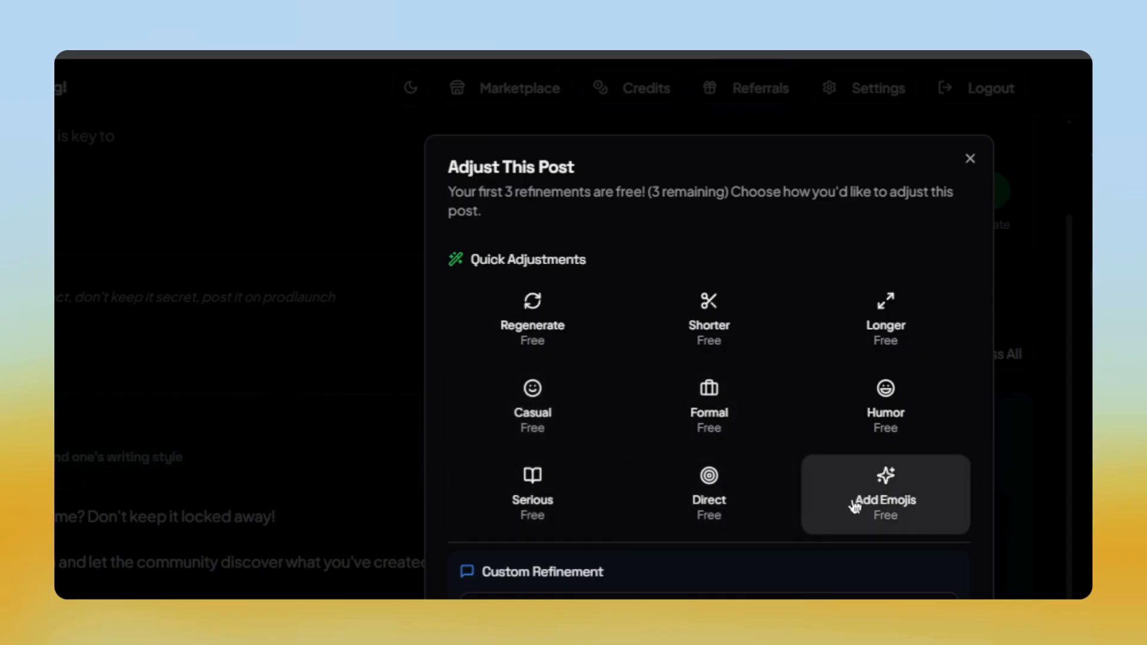
{"action": "mouse_move", "coordinate": [708, 320]}
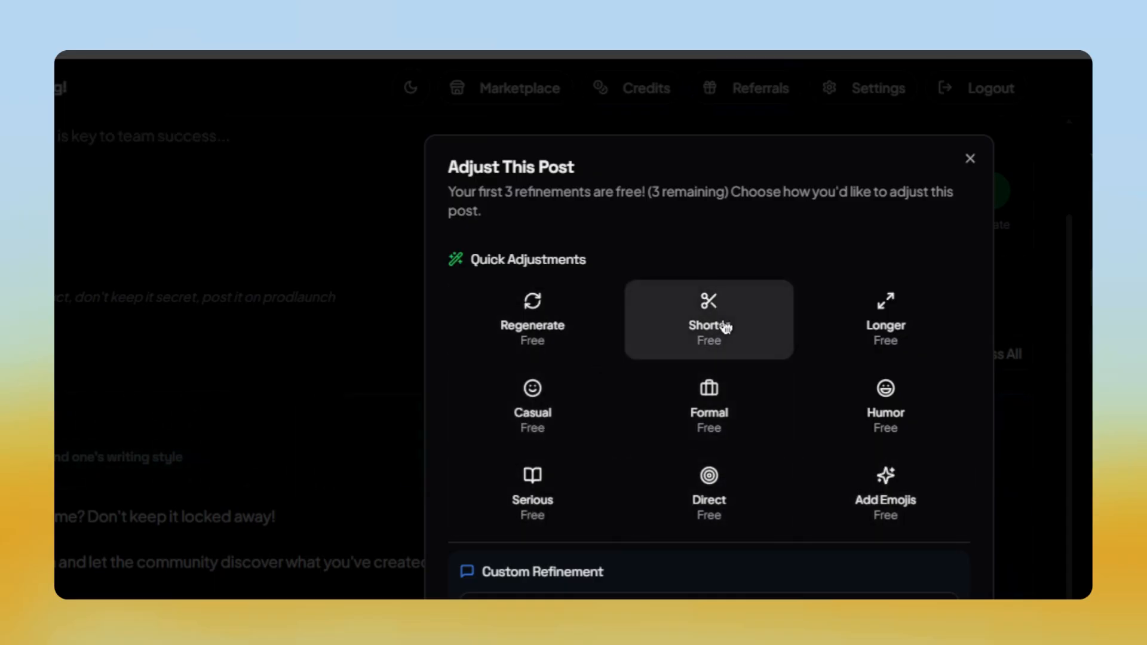
Shorten the brand one post with the Shorter quick adjustment
{"action": "left_click", "coordinate": [708, 320]}
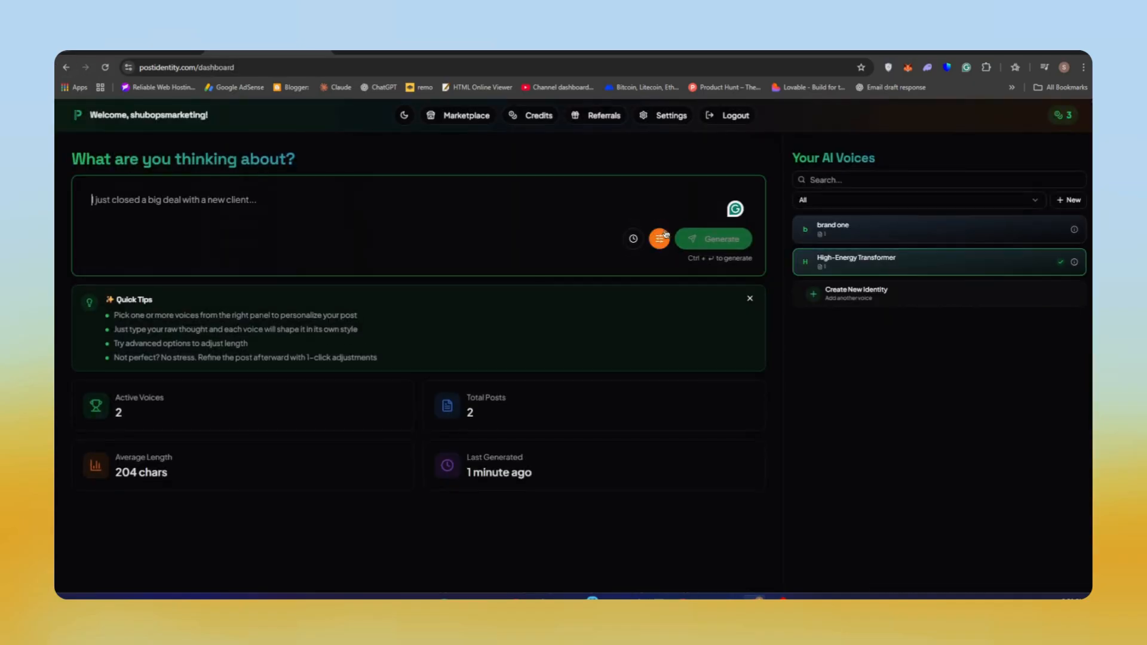
Set a 102-character limit for generated posts in Advanced Options
{"action": "left_click", "coordinate": [658, 238]}
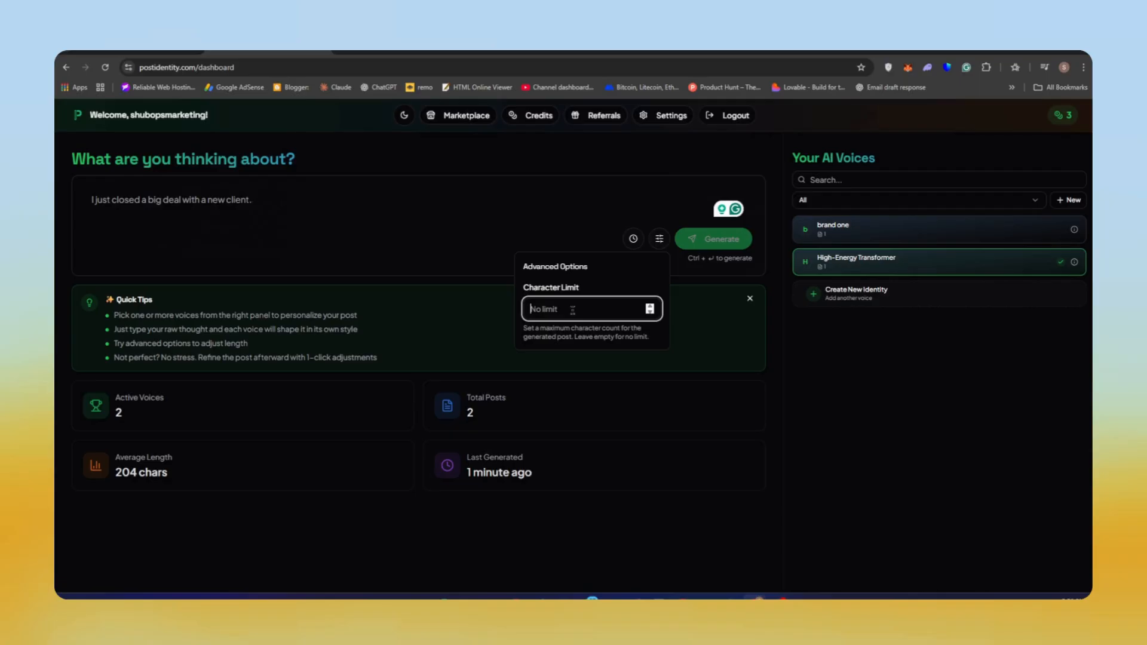
{"action": "type", "text": "Sharing my morning routine for stayi"}
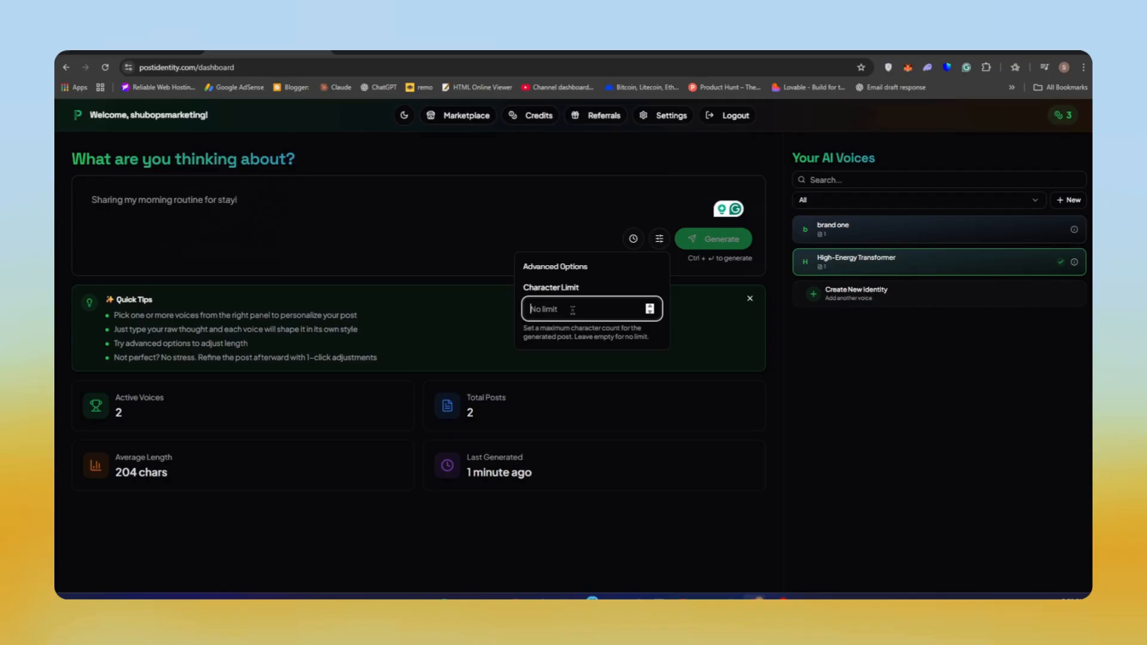
{"action": "type", "text": "100"}
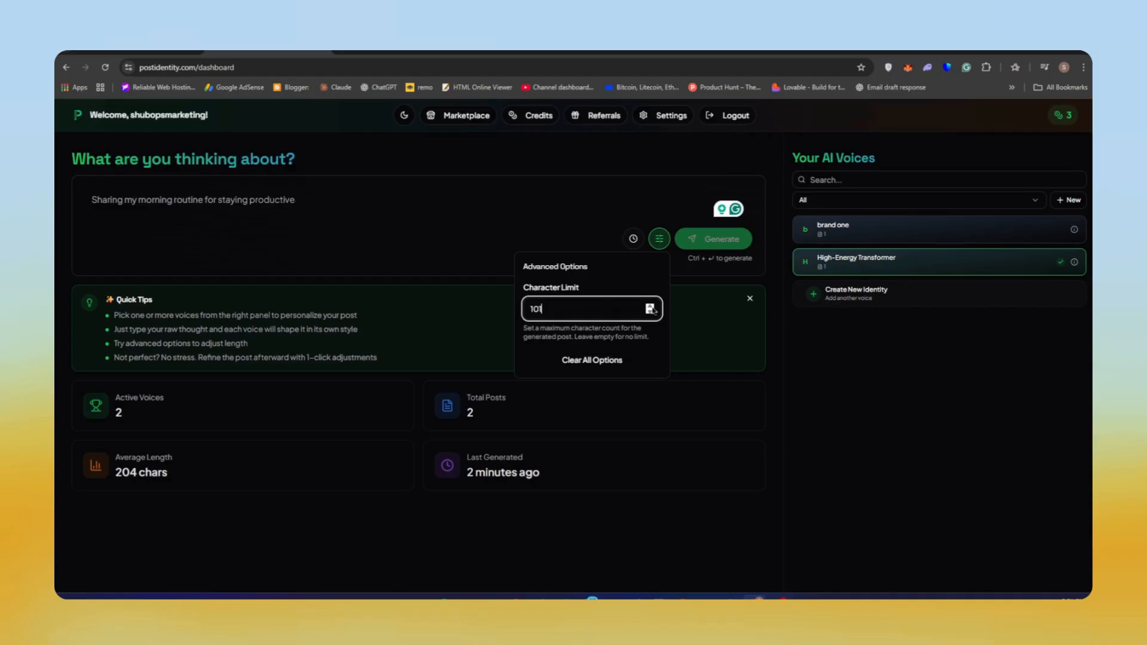
{"action": "left_click", "coordinate": [658, 239]}
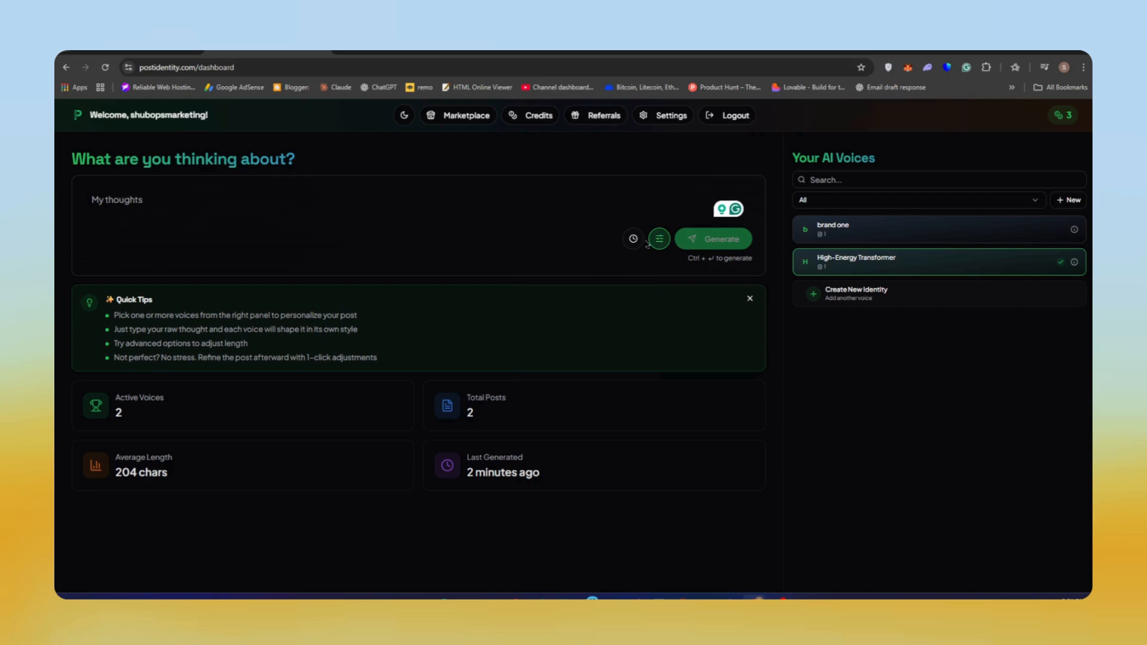
Enter 'If you built a product, don't keep it secret, post it on prodlaunch' and recheck the limit
{"action": "left_click", "coordinate": [632, 239]}
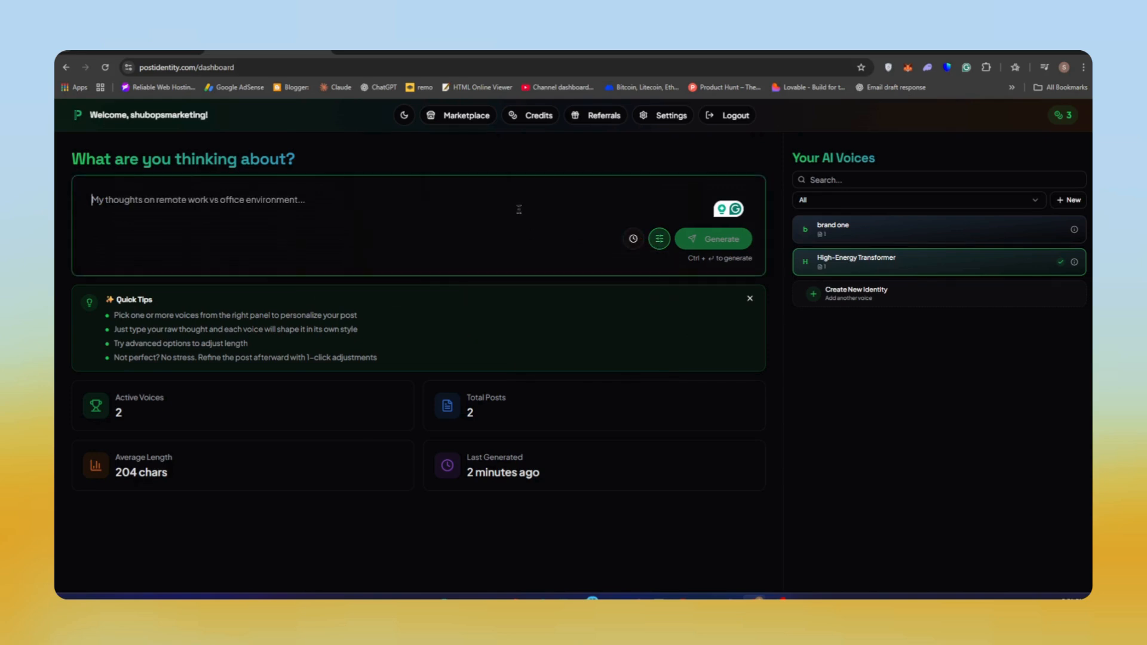
{"action": "type", "text": "If you built a product, don't keep it secret, post it on prodlaunch"}
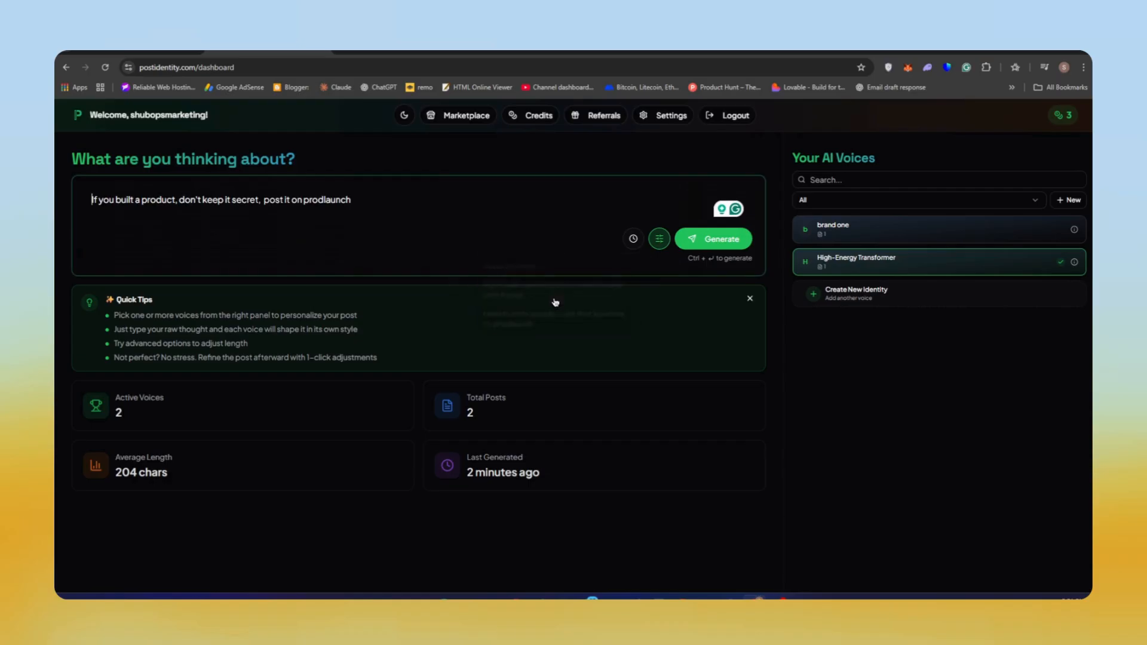
{"action": "left_click", "coordinate": [658, 239]}
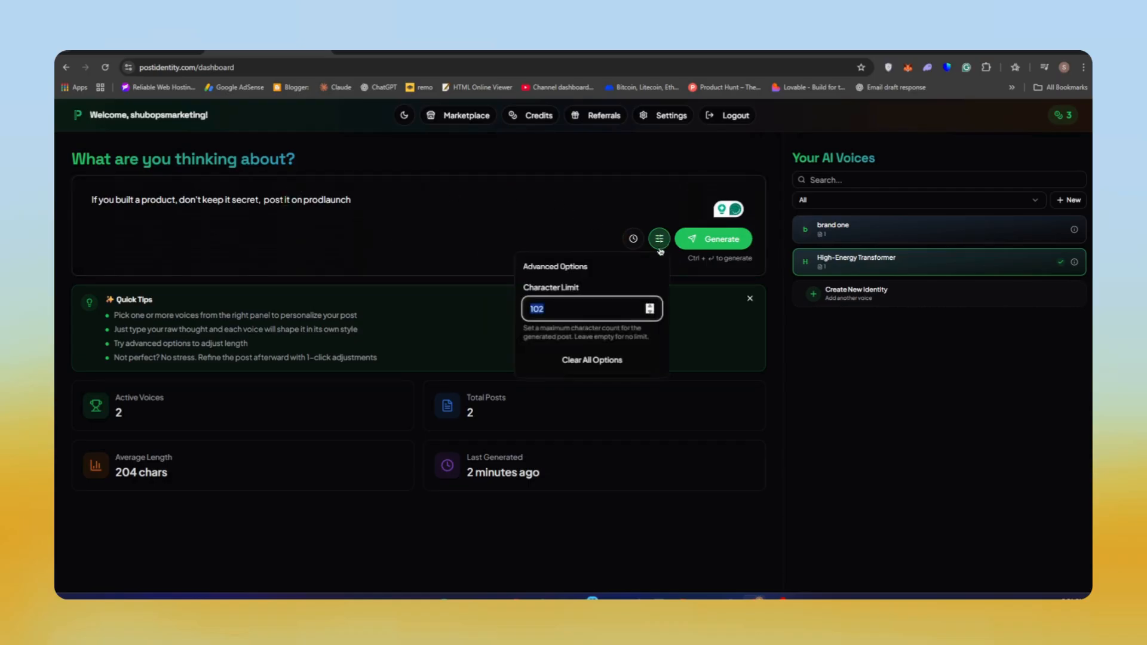
{"action": "left_click", "coordinate": [658, 238]}
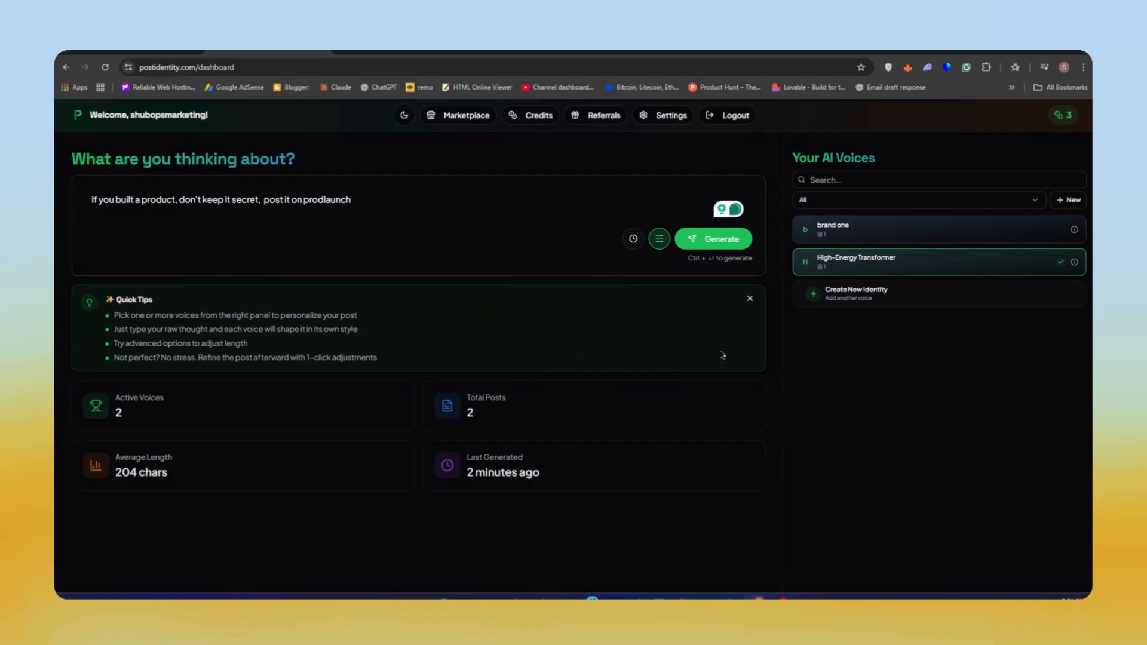
{"action": "mouse_move", "coordinate": [754, 558]}
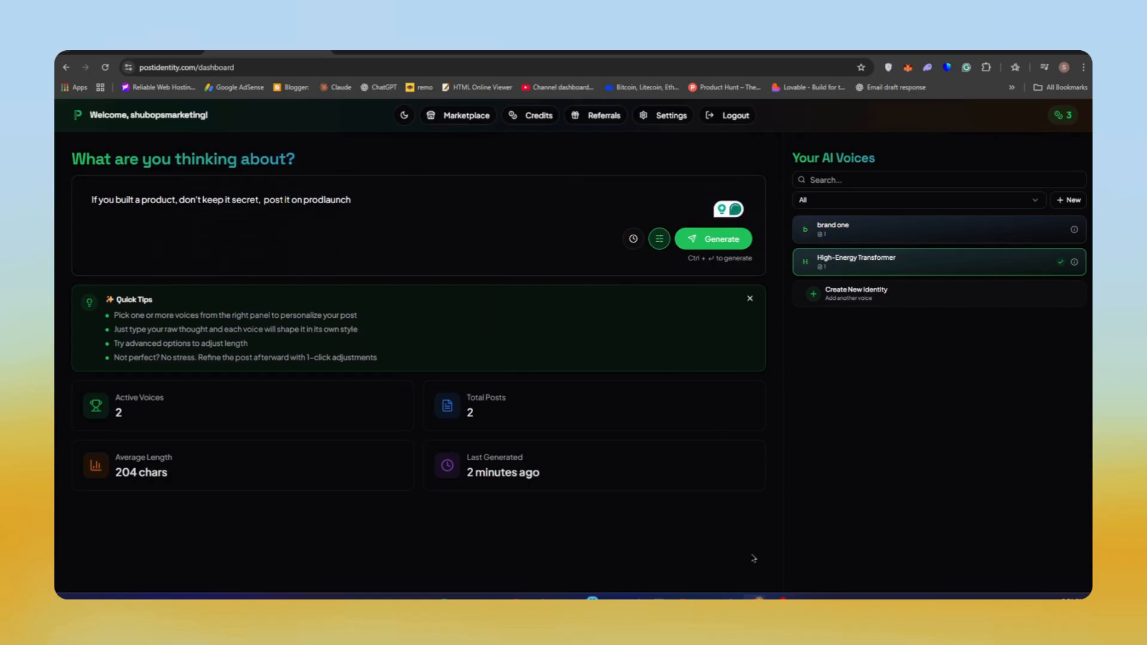